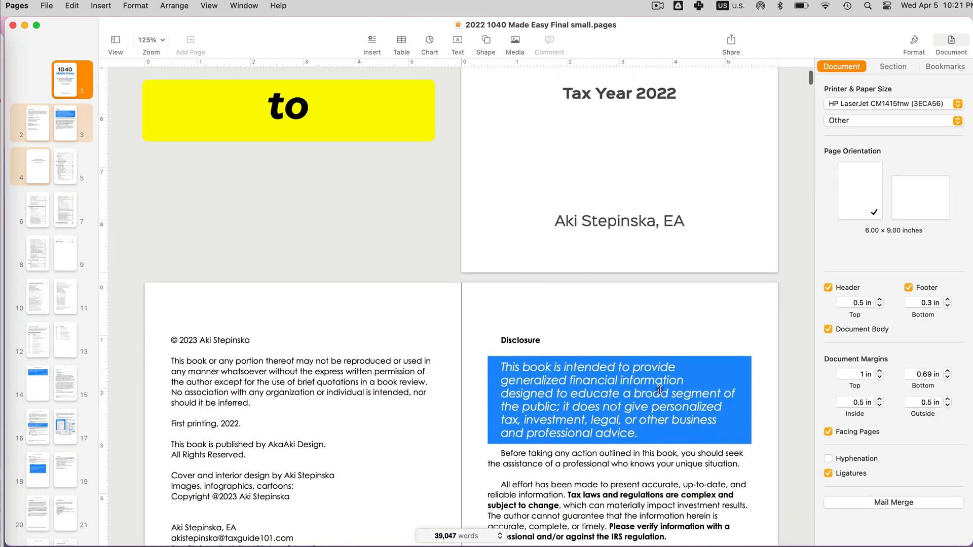
- Start Publish to Apple Books from the File menu, reaching the iCloud Drive setup notice
scroll(down, 3)
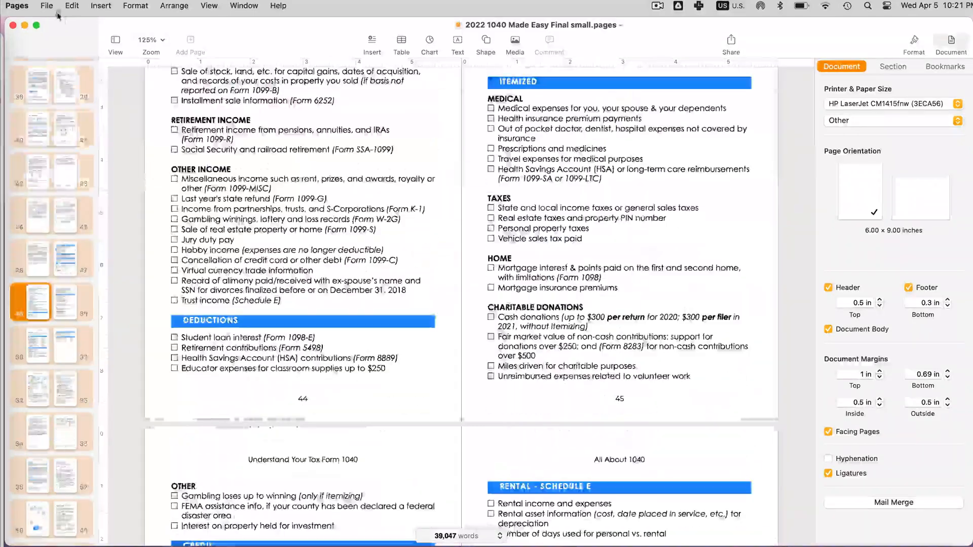
click(46, 6)
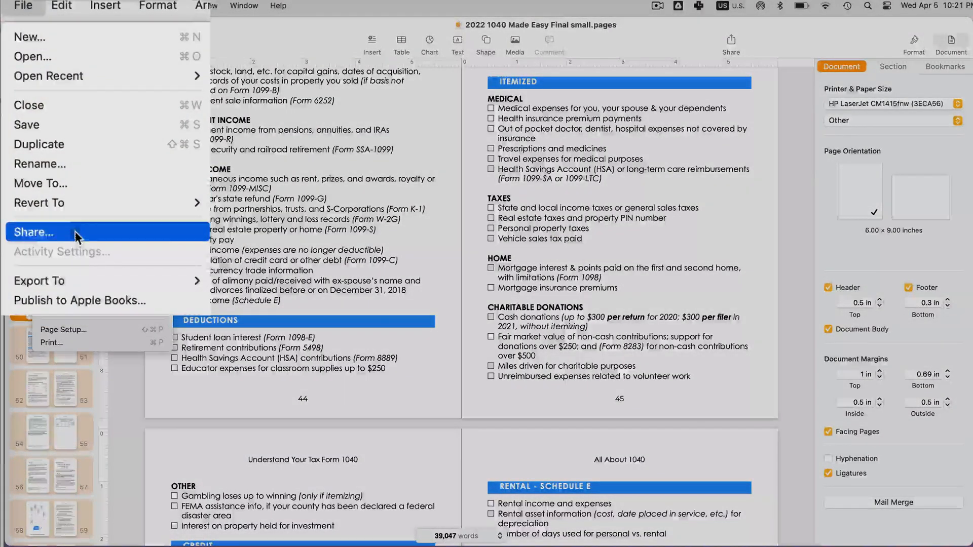
click(79, 300)
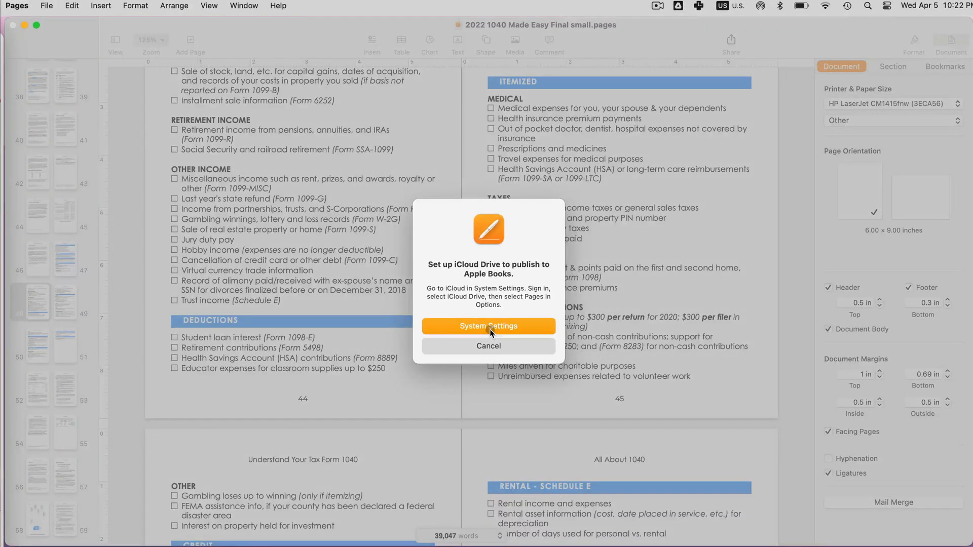
- In System Settings iCloud Drive options, allow Pages.app to sync documents
click(488, 325)
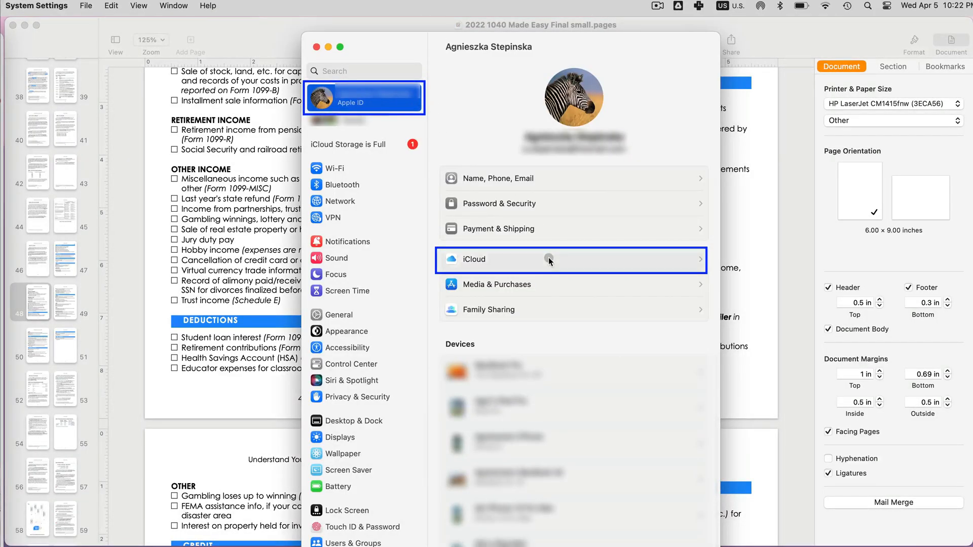
click(570, 259)
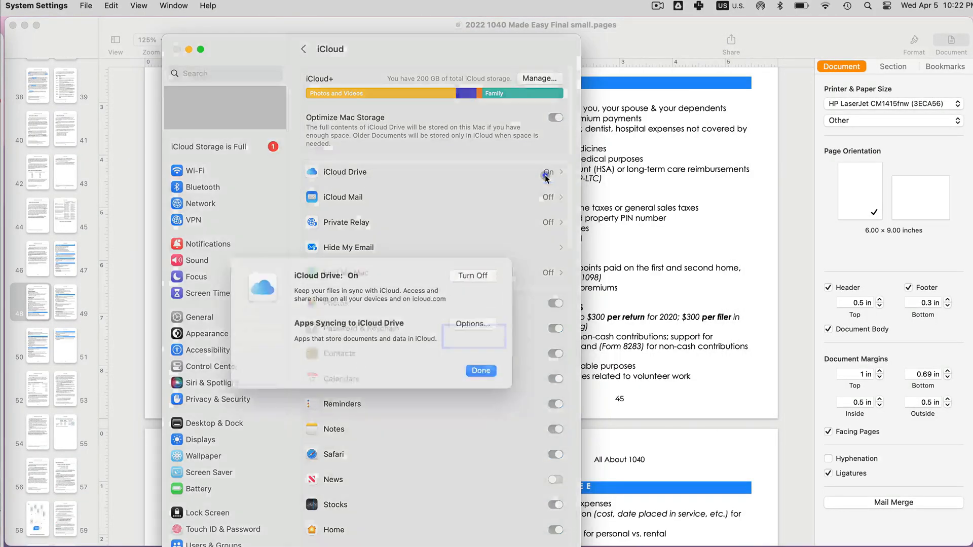
click(472, 324)
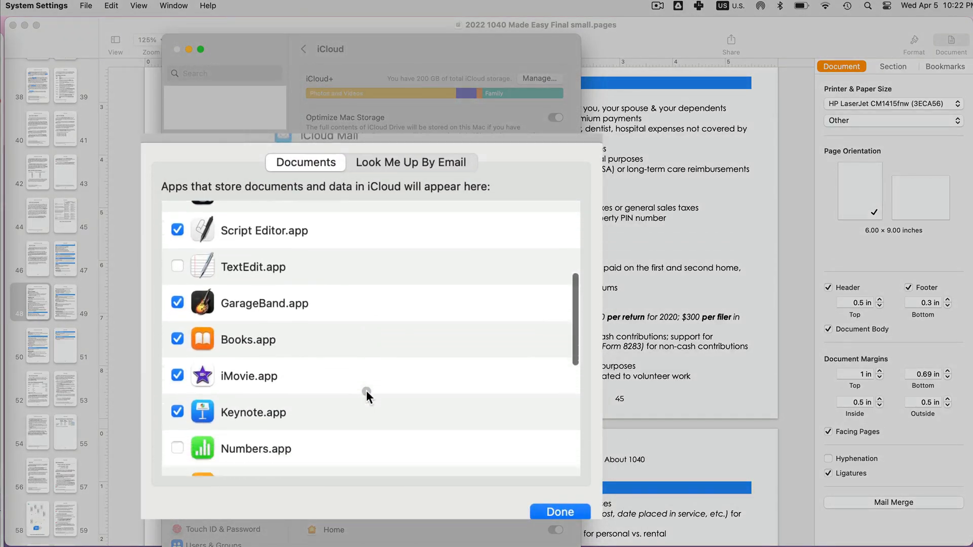
scroll(down, 3)
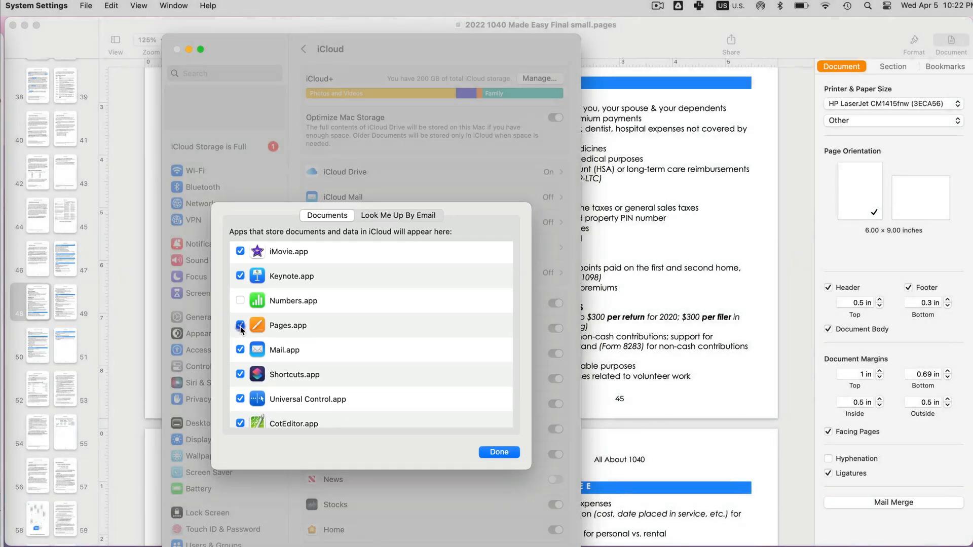
click(498, 452)
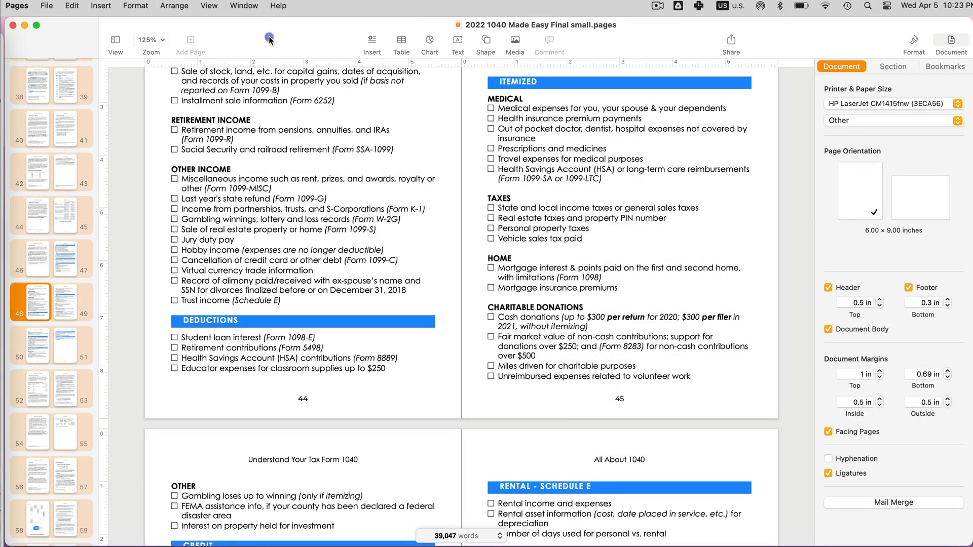
- Retry Publish to Apple Books, attempt Move to iCloud, dismiss the error and show the document's location details
click(24, 6)
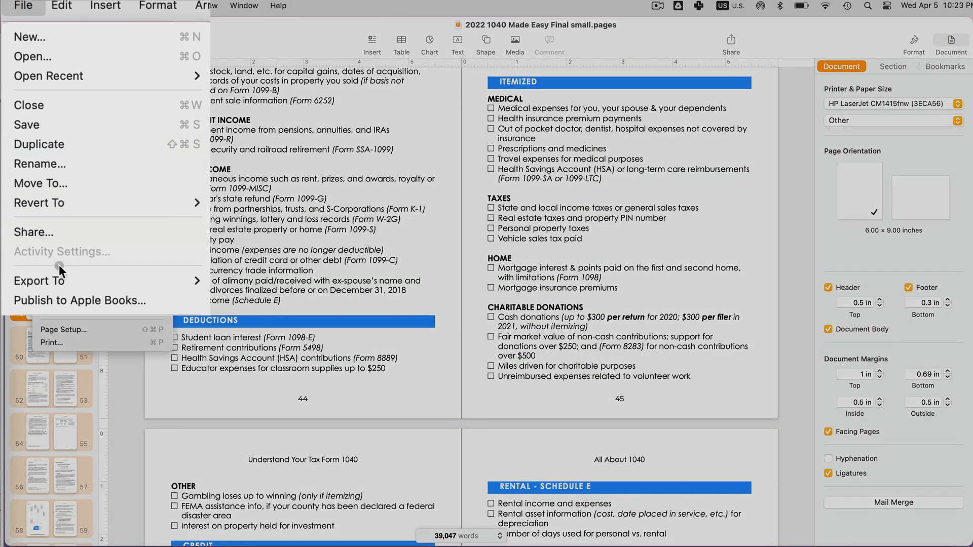
click(79, 300)
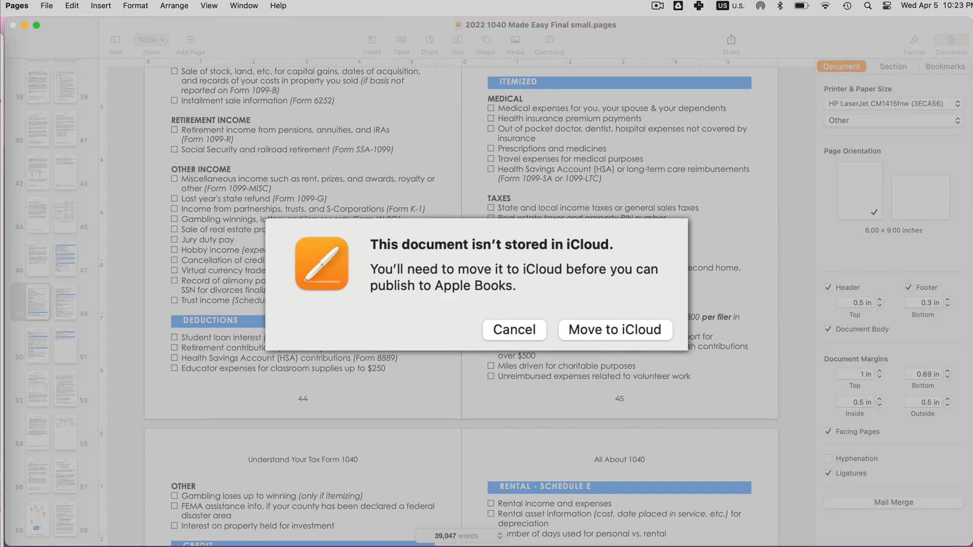
click(614, 329)
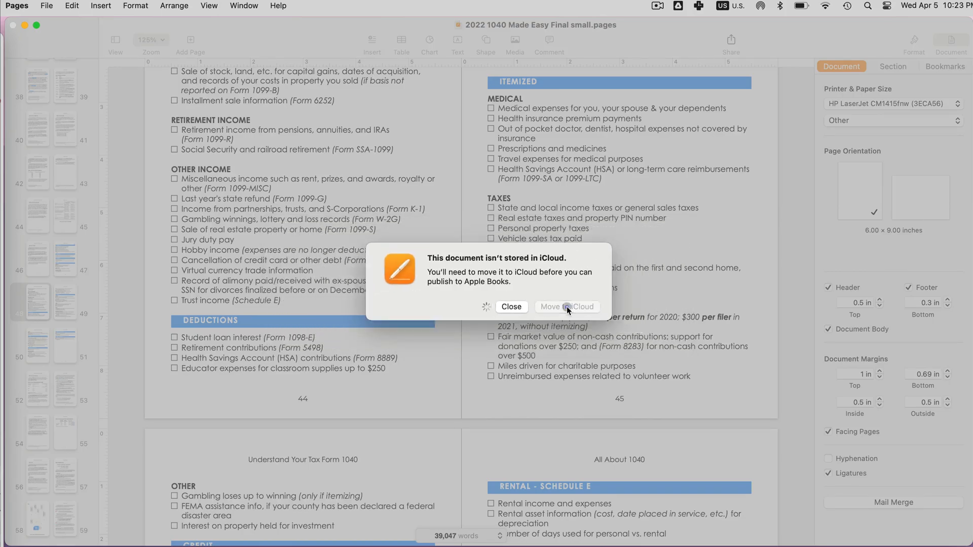
click(566, 306)
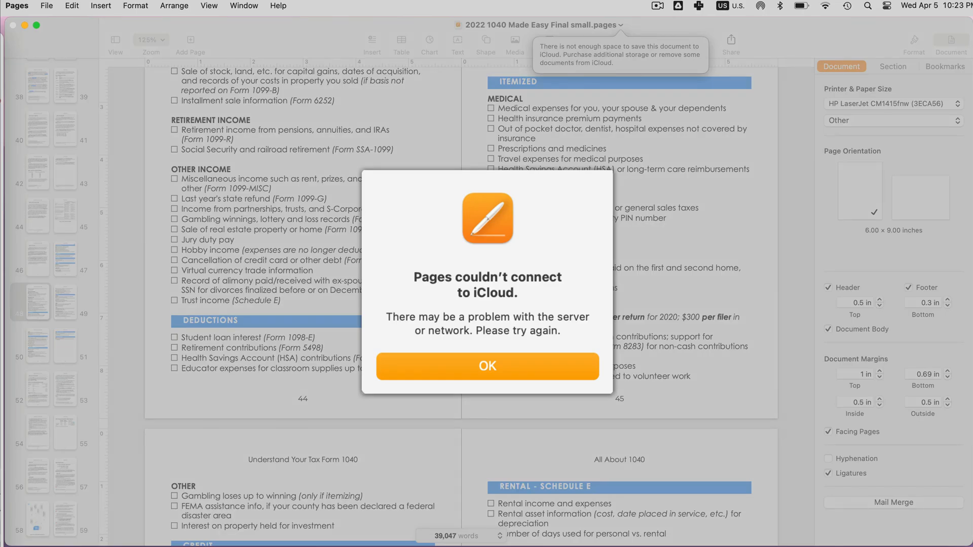
click(487, 366)
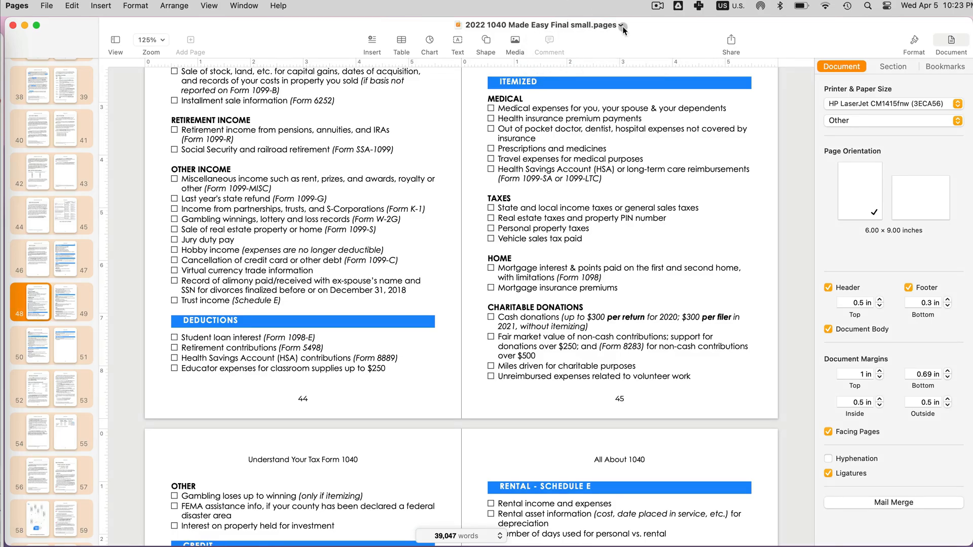
click(621, 25)
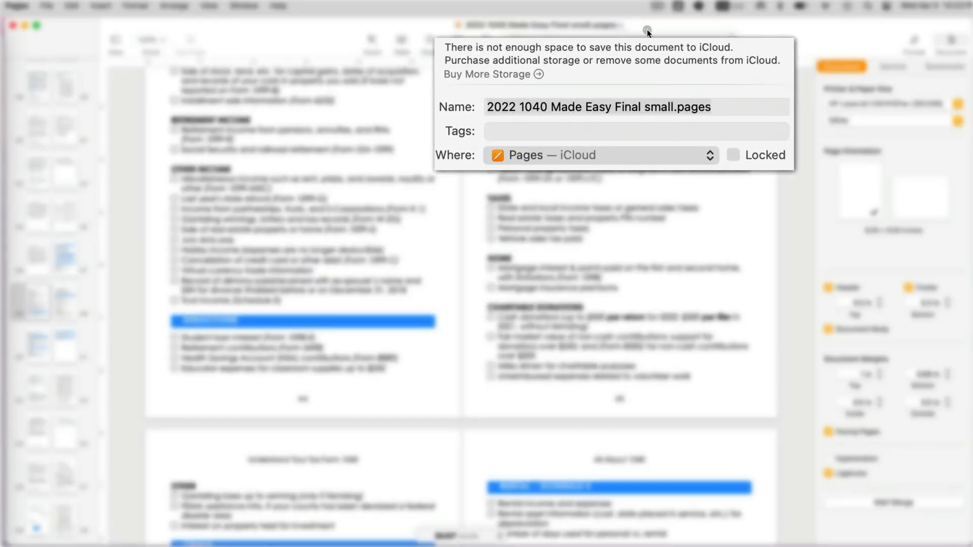
mouse_move(648, 31)
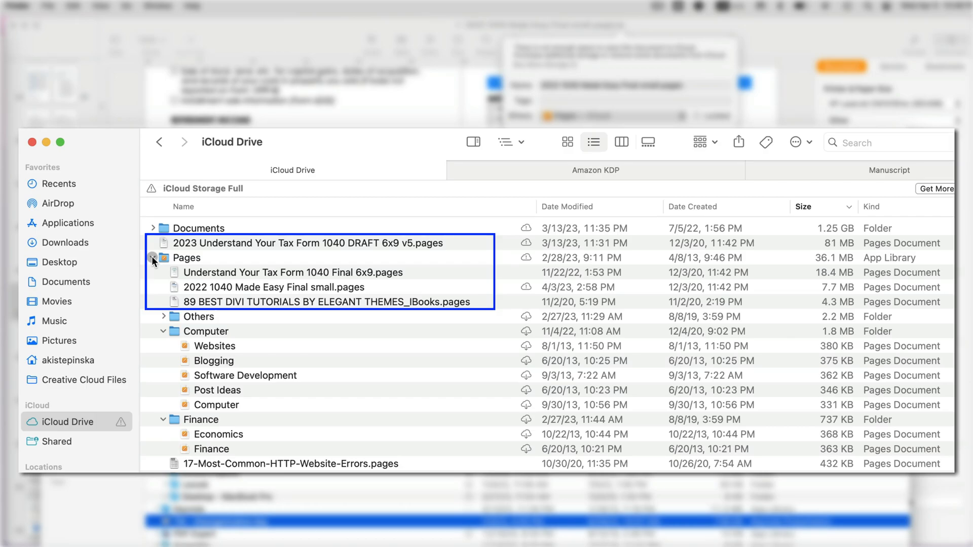
- Open the 2022 1040 Made Easy Final small book from iCloud Drive and set it to Locked
double_click(273, 287)
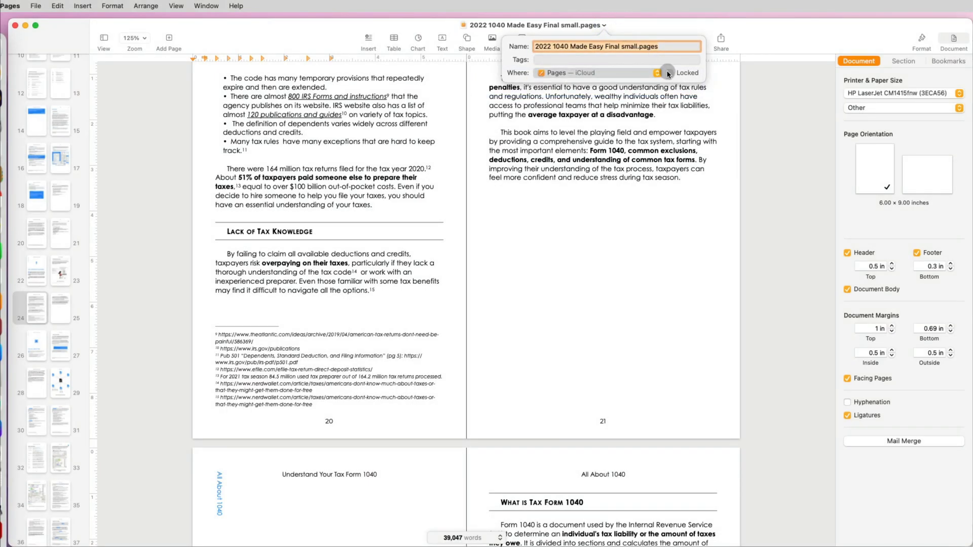
click(689, 73)
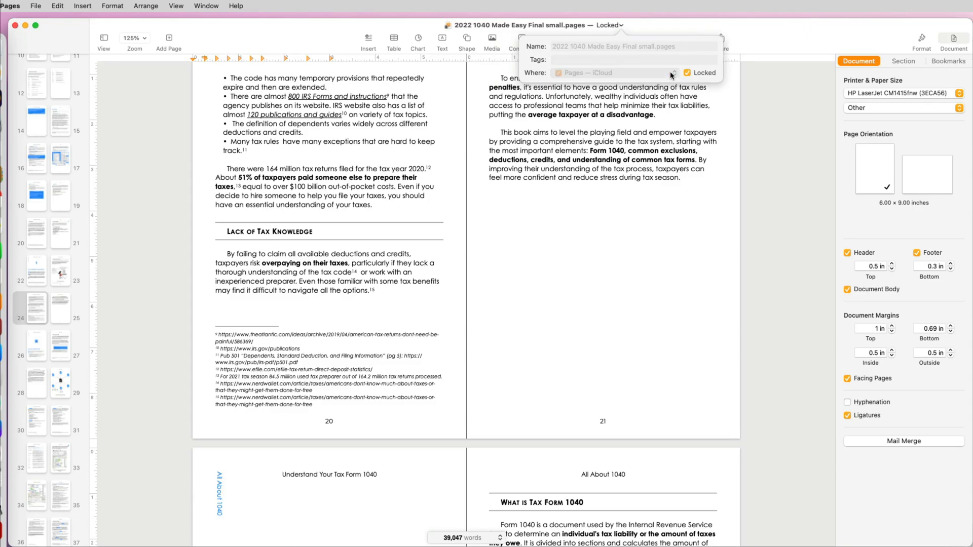
mouse_move(739, 36)
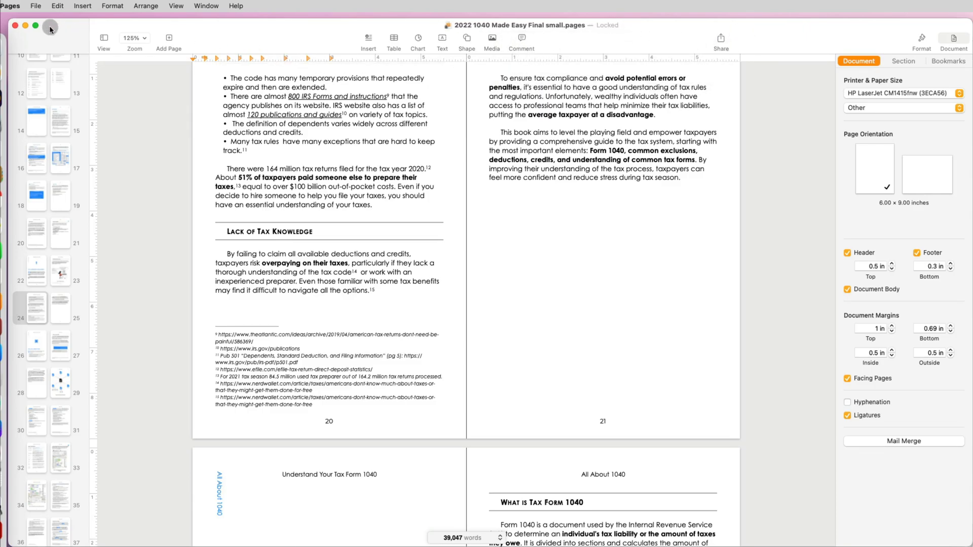
- Begin Publish to Apple Books, continue with the already signed-in iTunes Connect account
click(36, 6)
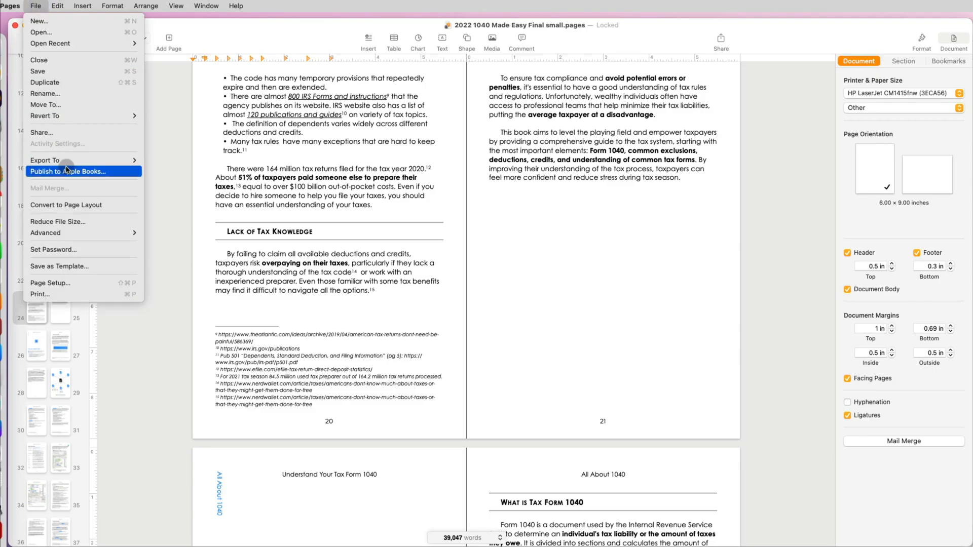
click(68, 173)
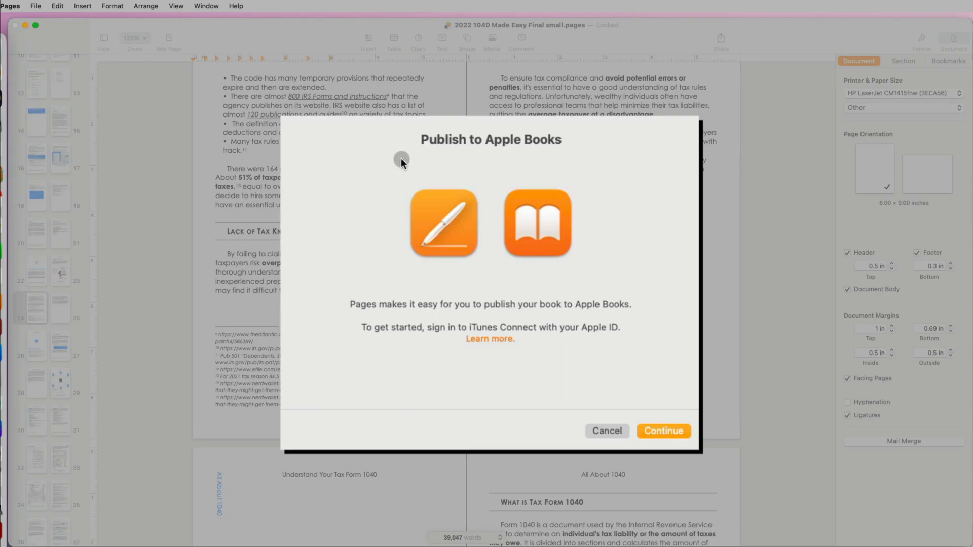
mouse_move(560, 195)
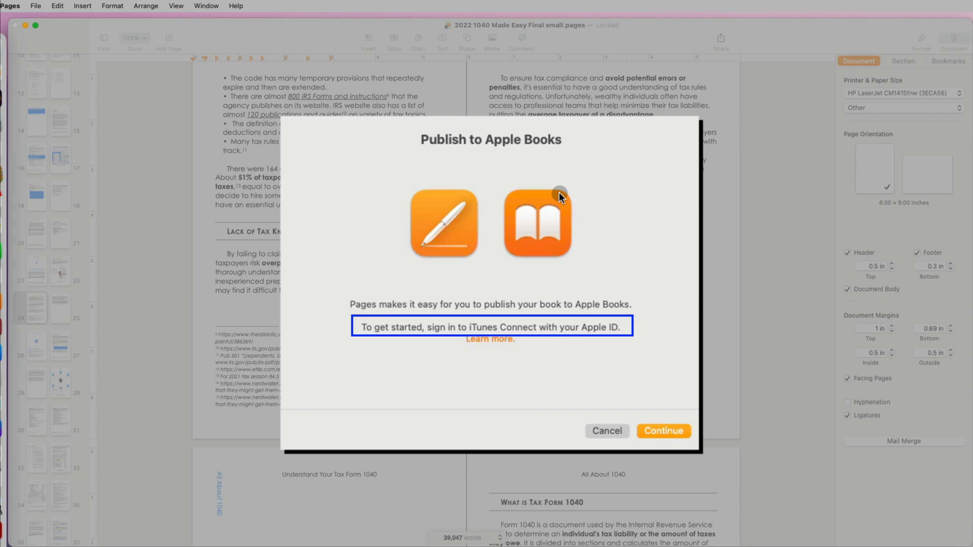
mouse_move(583, 232)
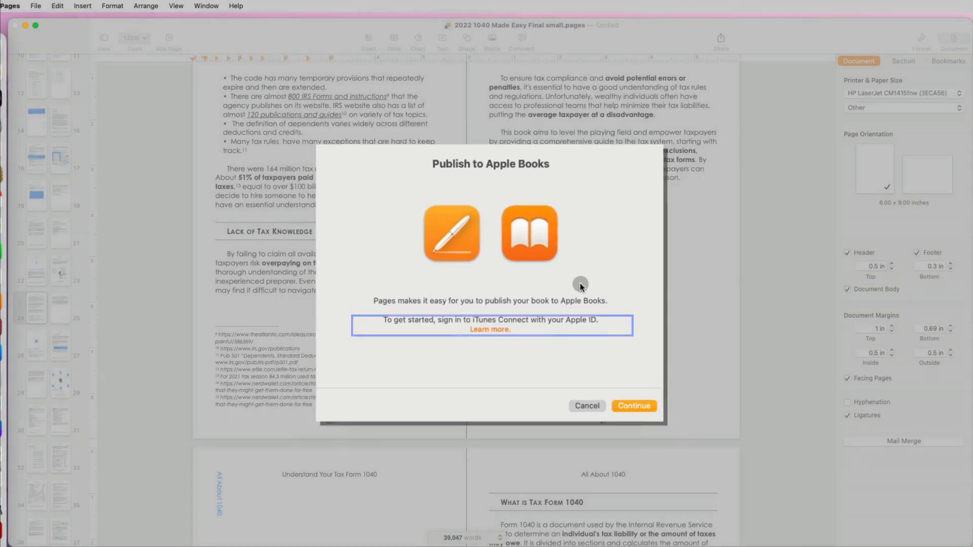
click(490, 329)
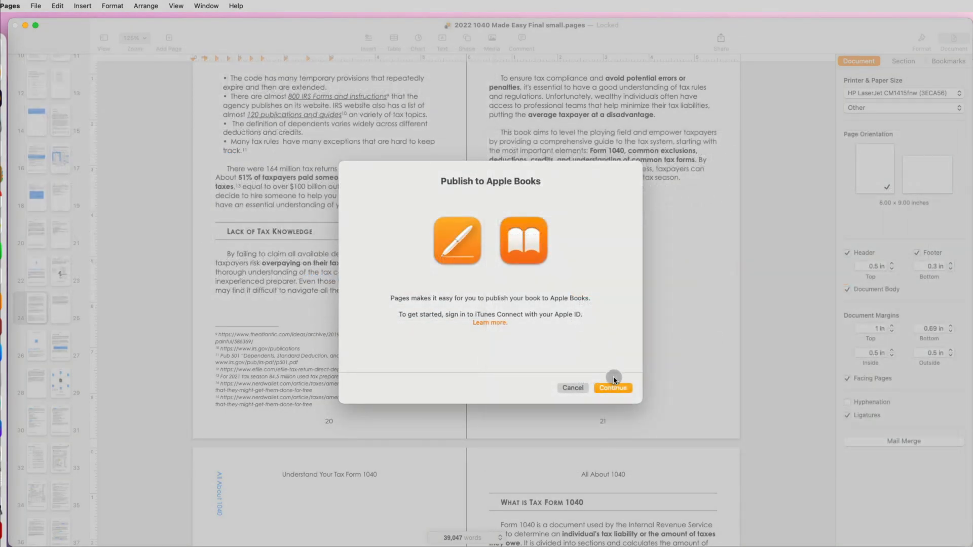
click(612, 388)
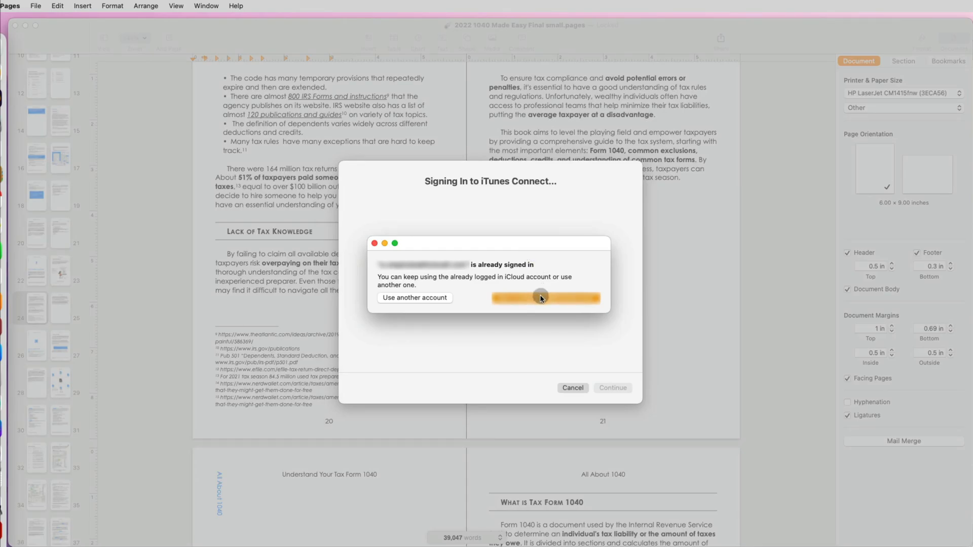
click(546, 298)
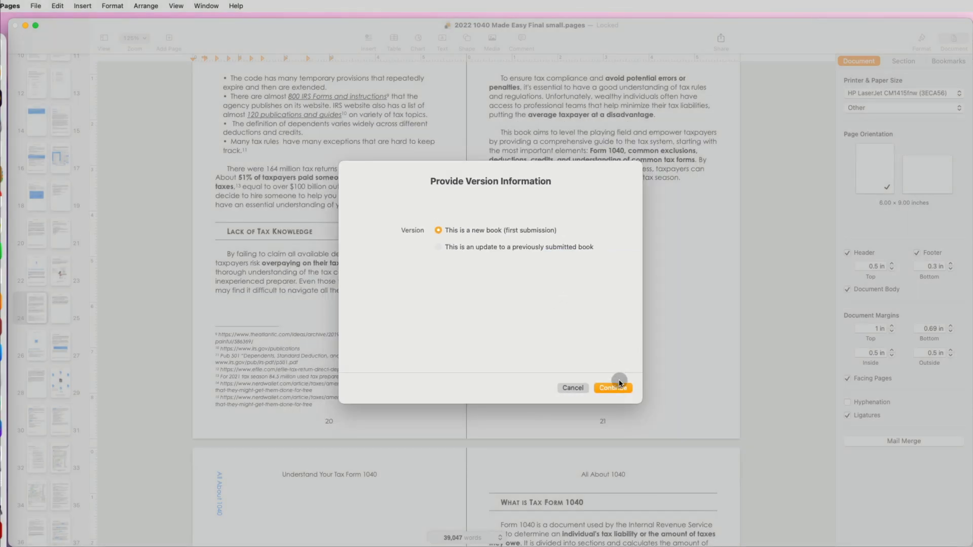
- Confirm this is a new book, pass the version step and show the layout feature notes
click(612, 388)
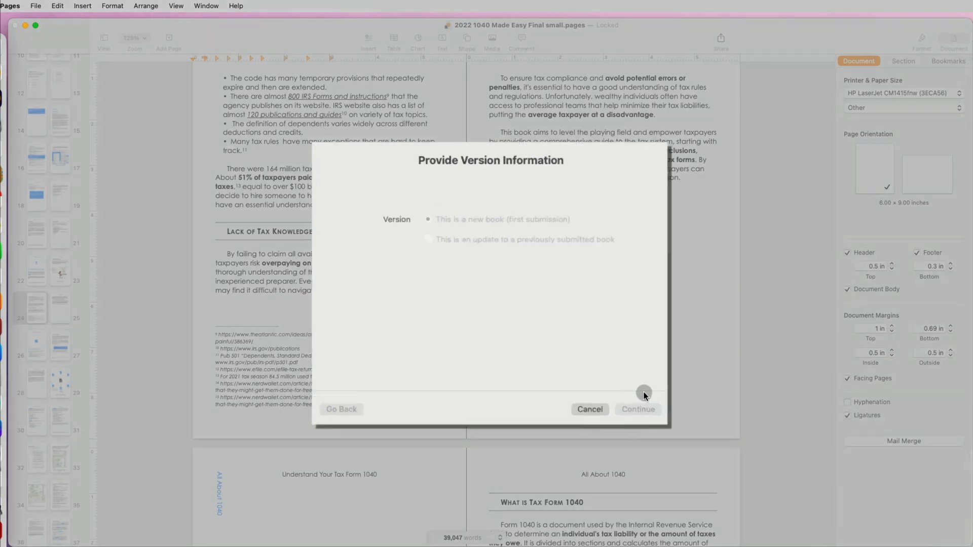
click(637, 408)
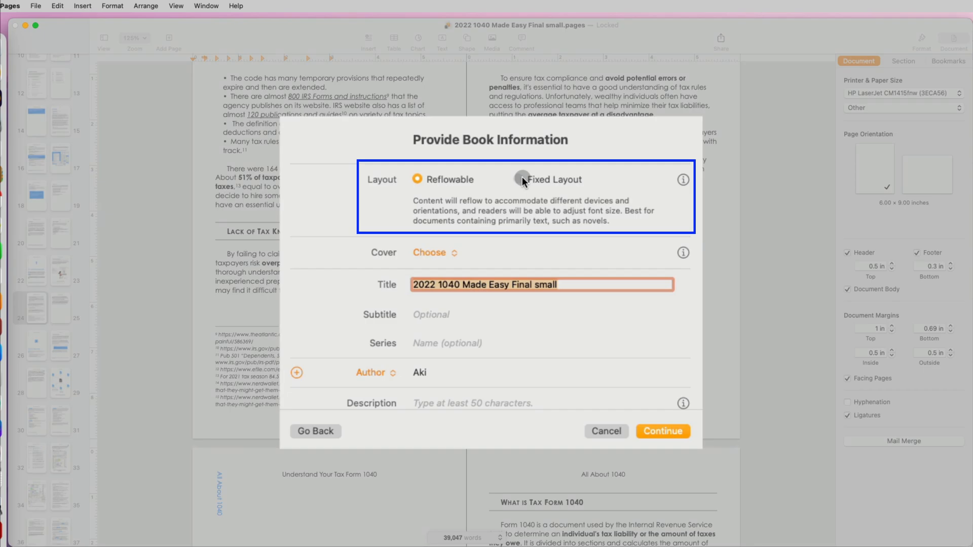
click(520, 180)
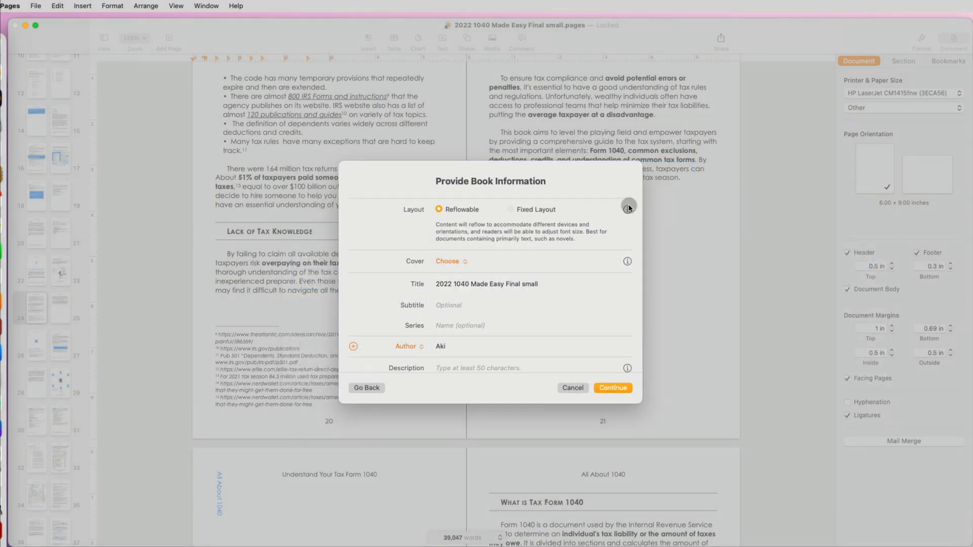
click(628, 207)
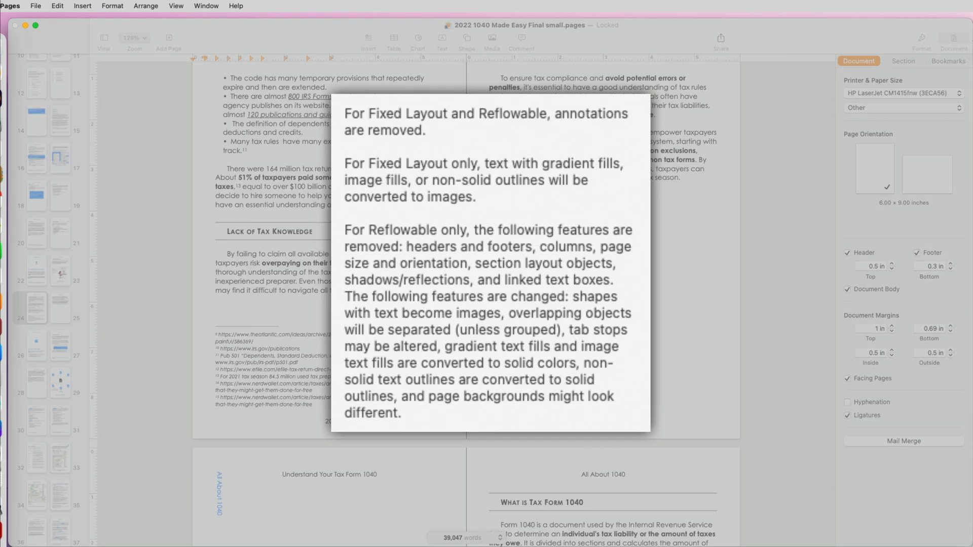
- Read through the Reflowable vs Fixed Layout notes and close them
click(486, 122)
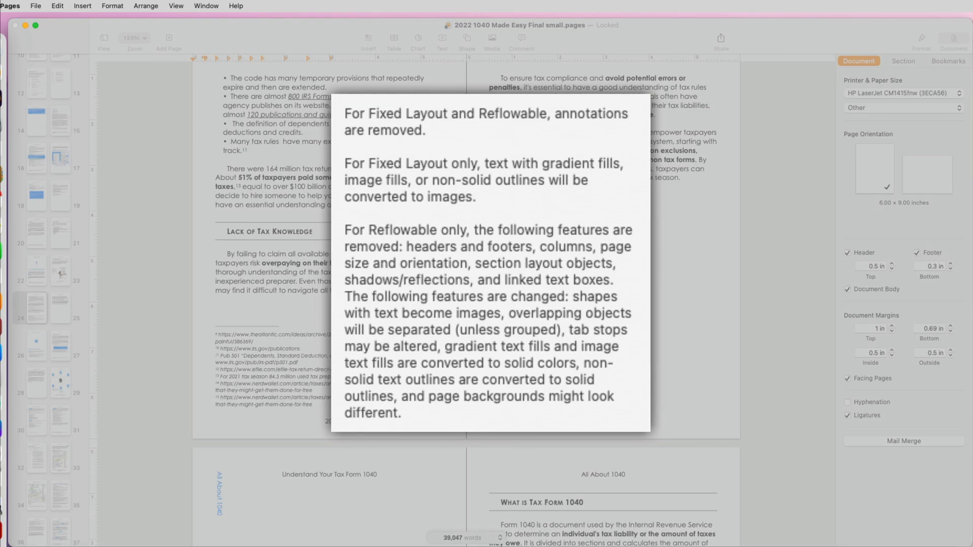
click(484, 180)
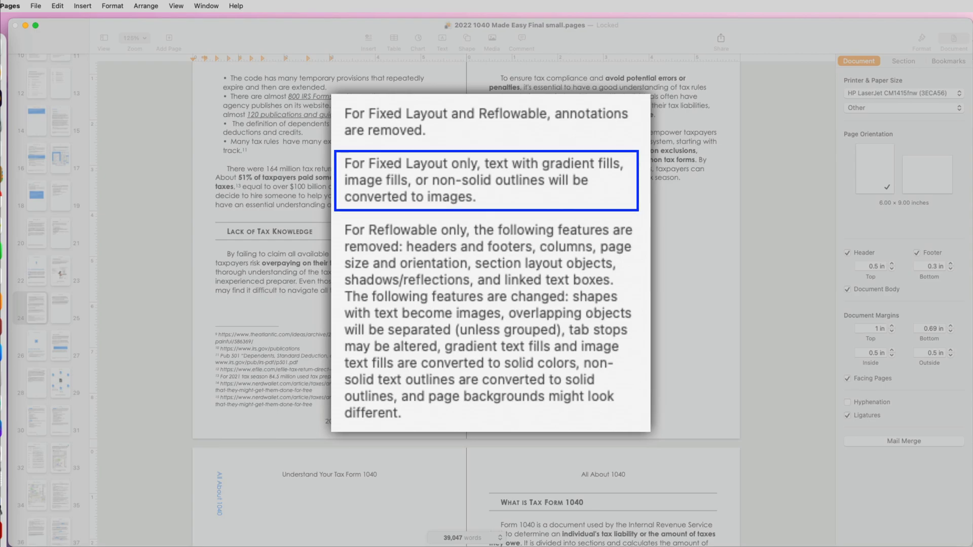
click(488, 319)
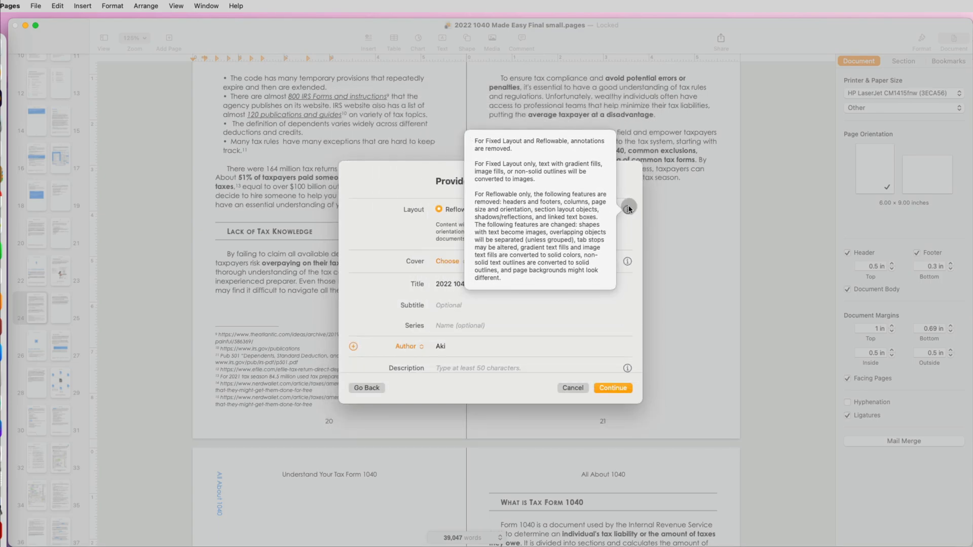
click(511, 208)
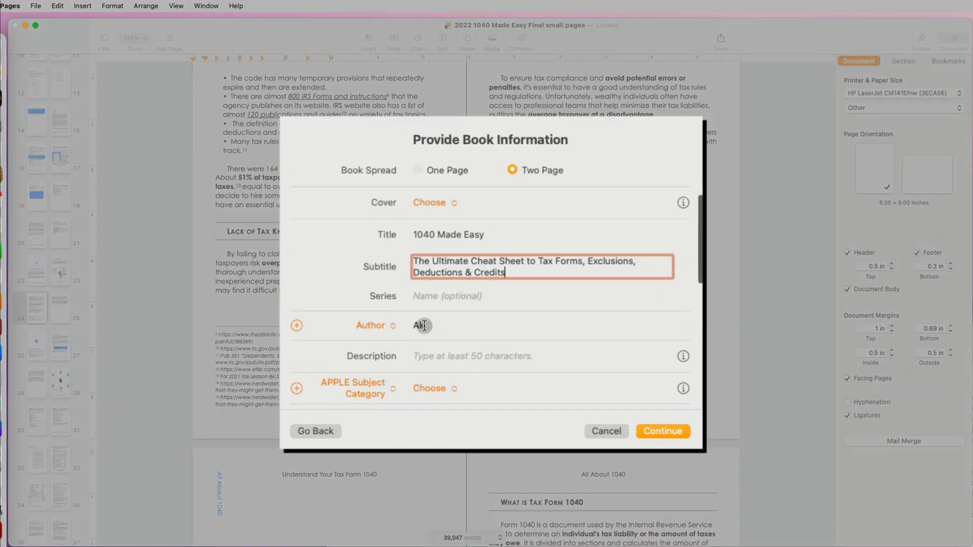
- Enter the author name and credit the second contributor as Illustrated by
text(Aki Stepinska)
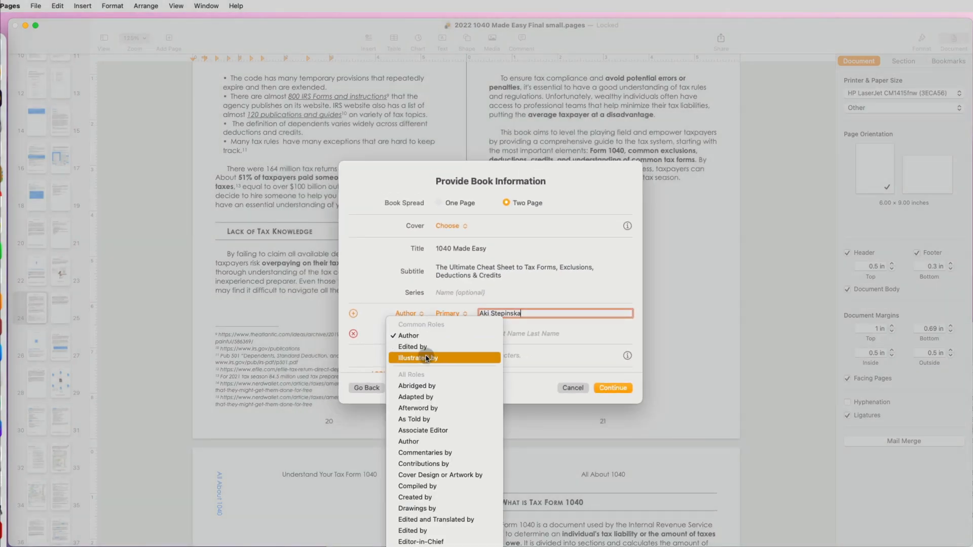
click(421, 358)
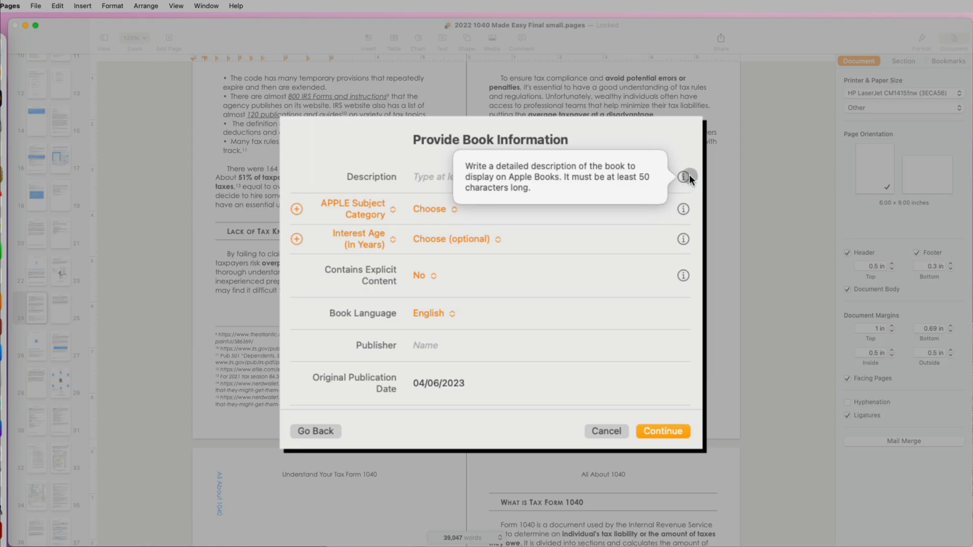
mouse_move(690, 180)
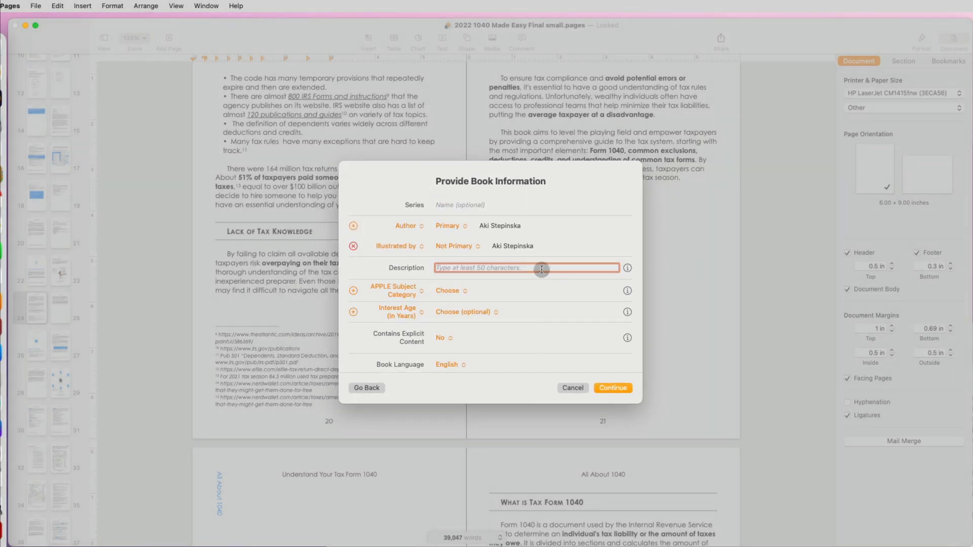
- Paste the book description and set the subject category to Business & Personal Finance > Personal Finance
text(This book is a must-have if you're looking for a jargon-free guide to understanding your tax returns. Even if someone else prepares your taxes, you are ultimately responsible for them.)
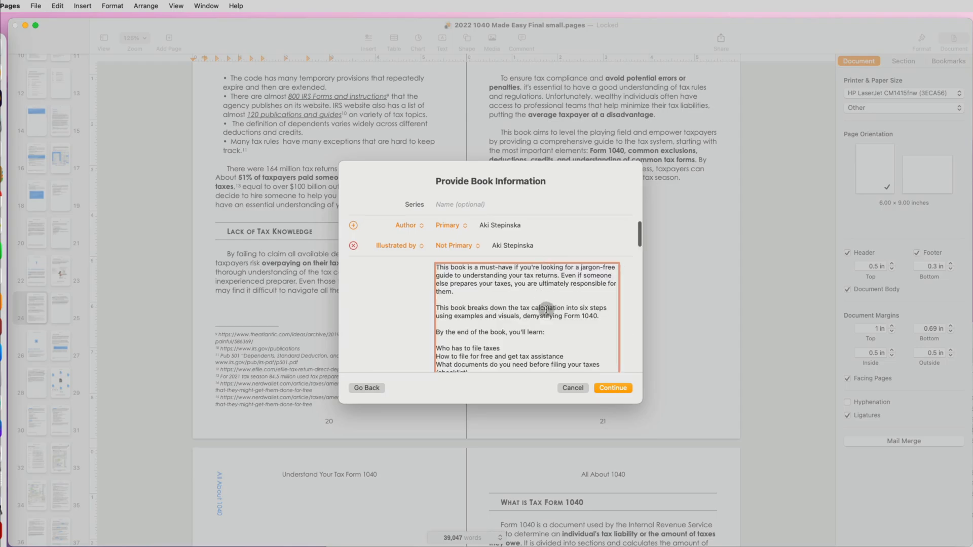
scroll(down, 3)
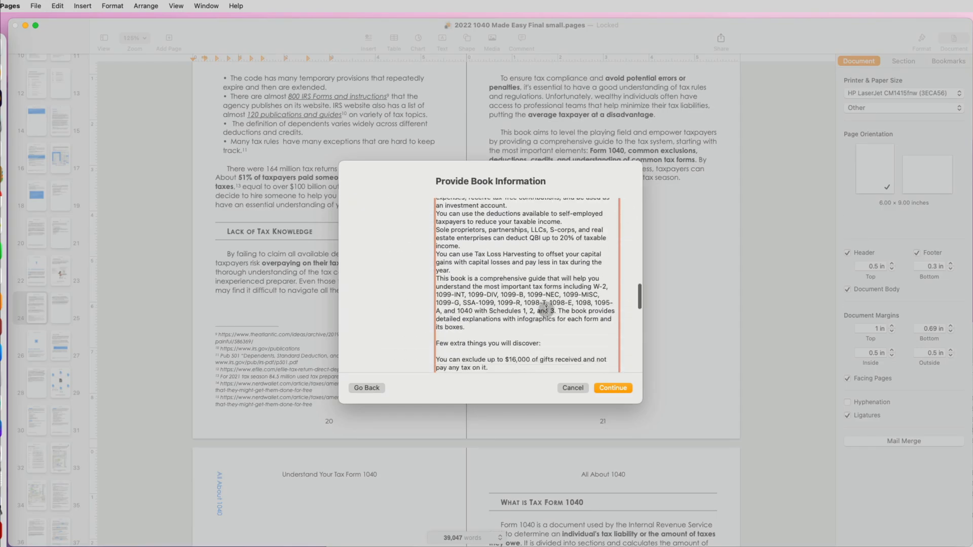
scroll(down, 3)
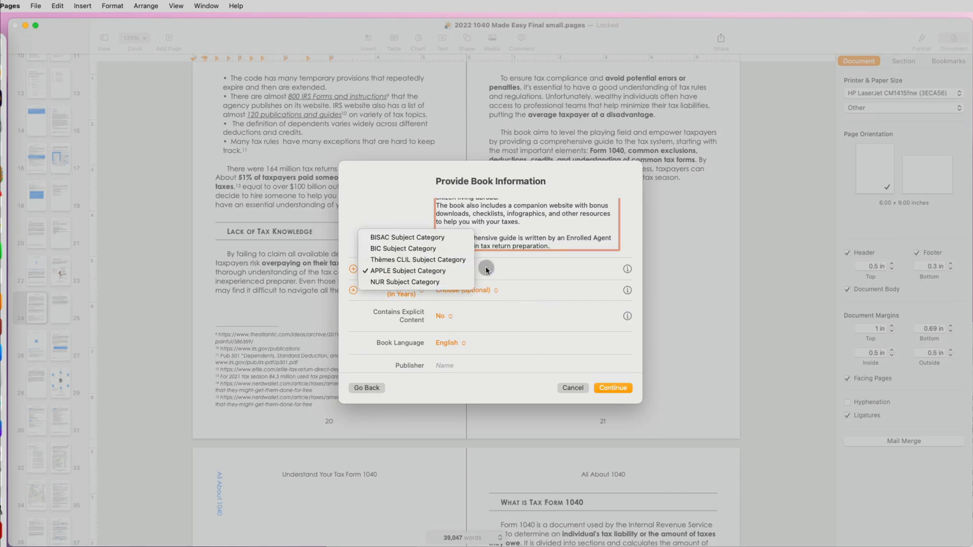
click(407, 271)
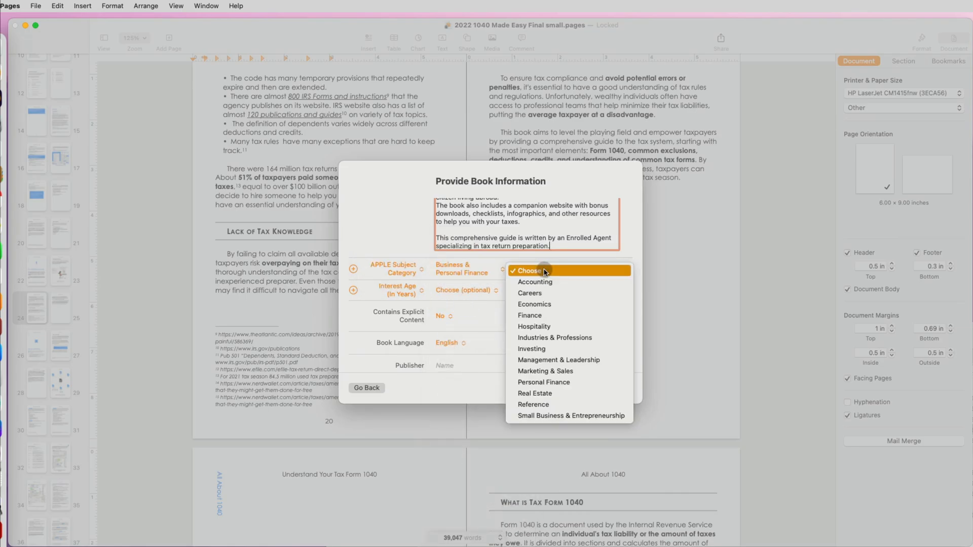
mouse_move(530, 315)
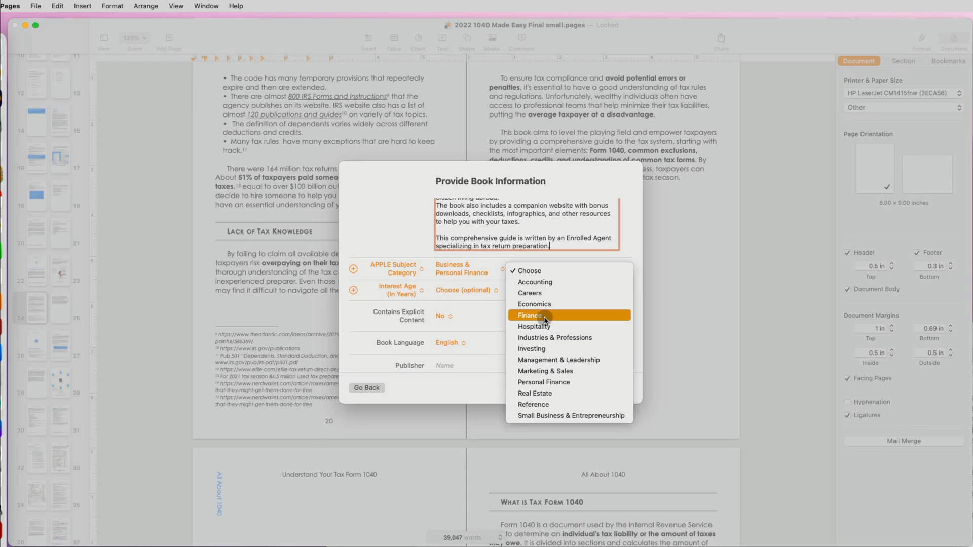
click(546, 382)
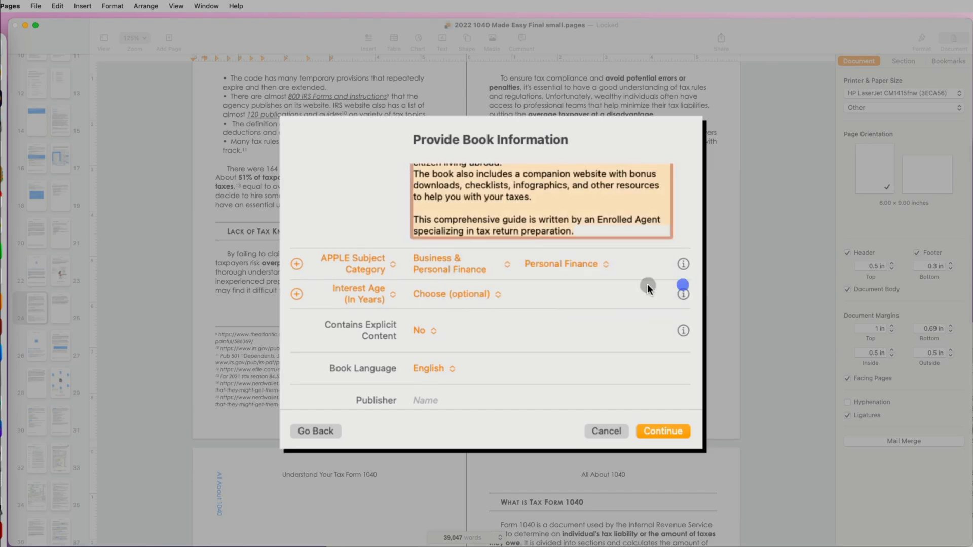
- Set the book's interest age to 12 and Older
click(359, 294)
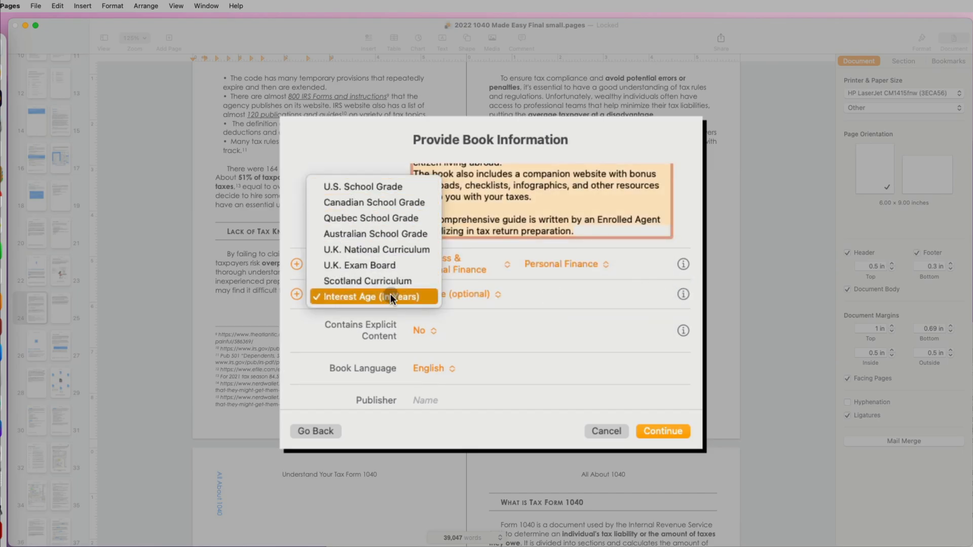
click(372, 296)
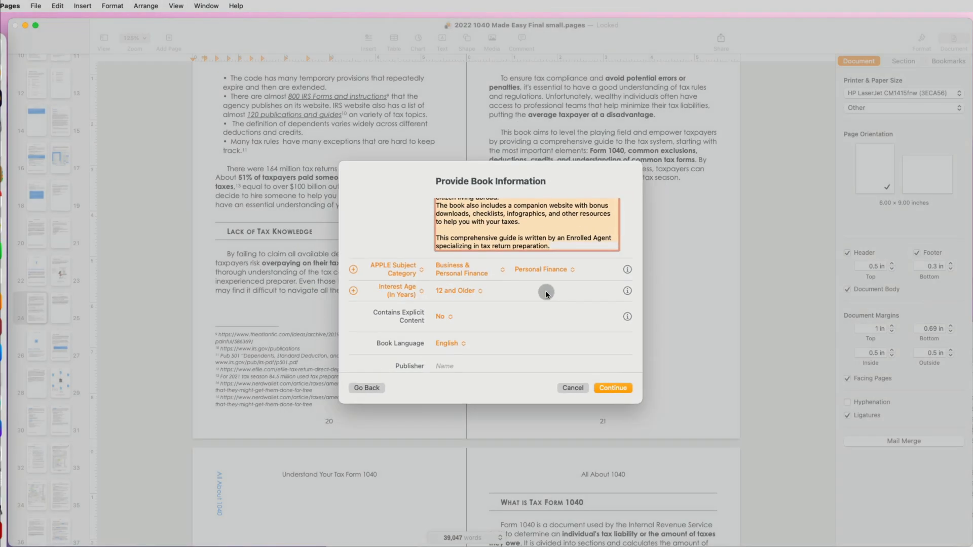
mouse_move(457, 321)
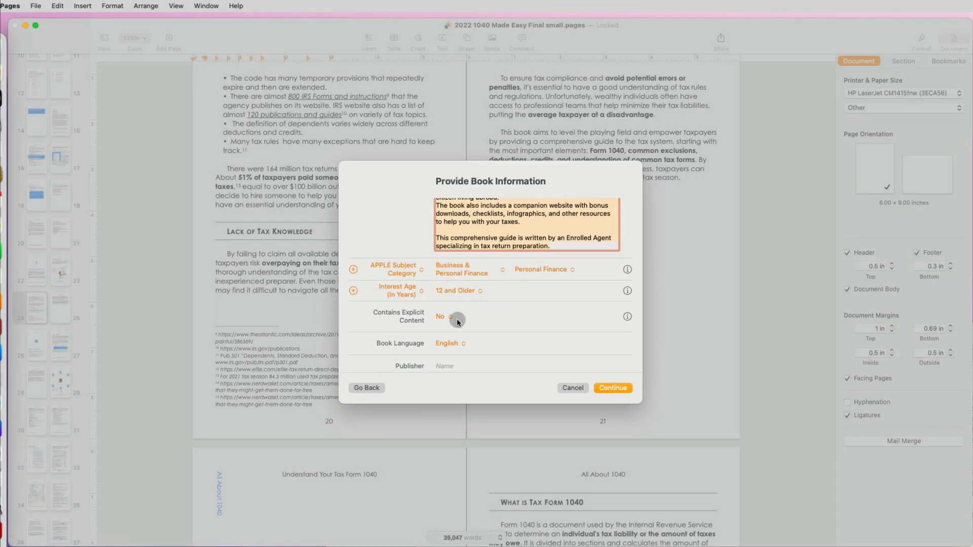
mouse_move(478, 356)
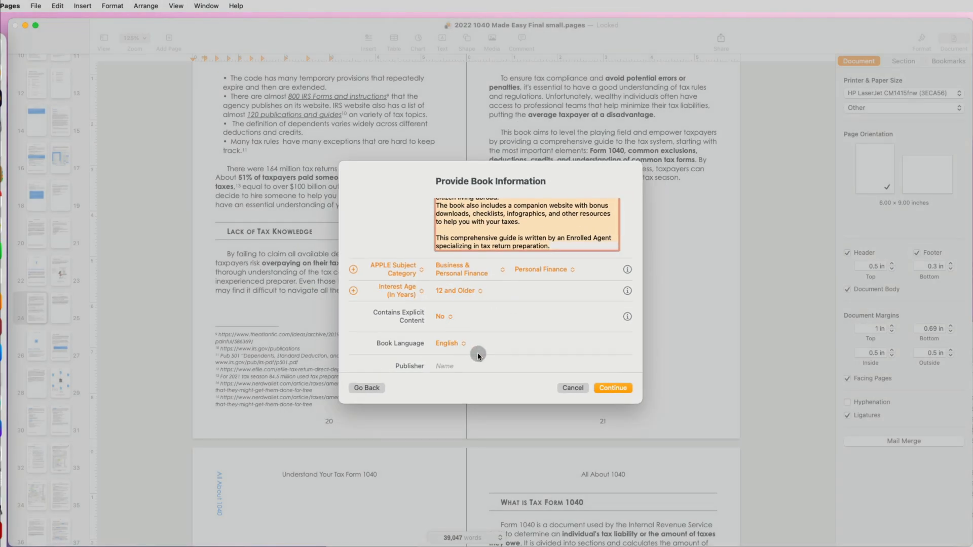
scroll(down, 3)
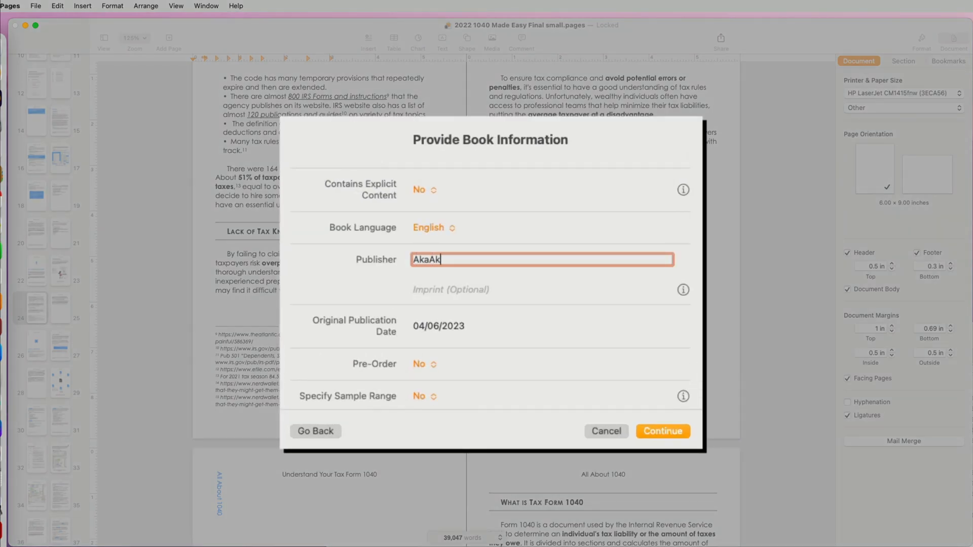
- Complete publisher AkaAki Design and set a sample range of pages 1 to 15
text(Design)
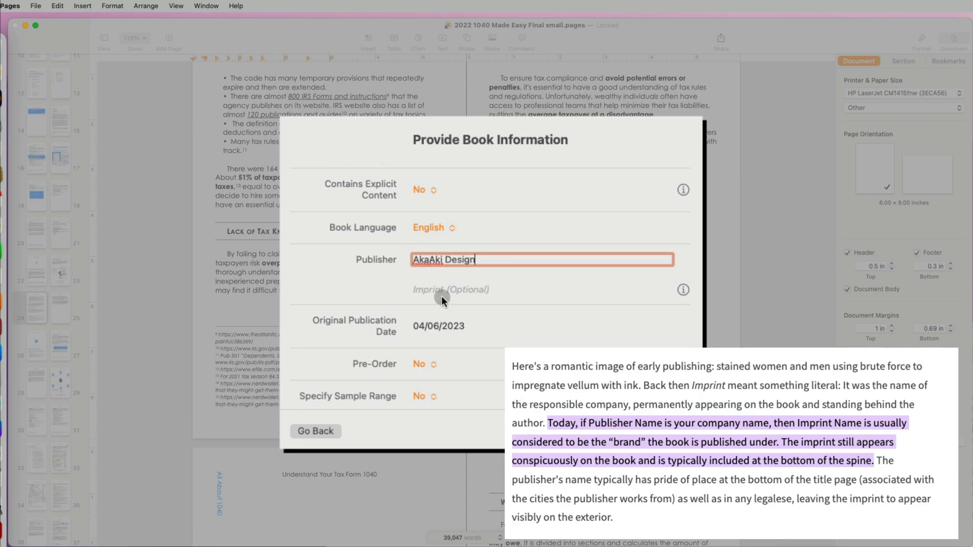
mouse_move(684, 289)
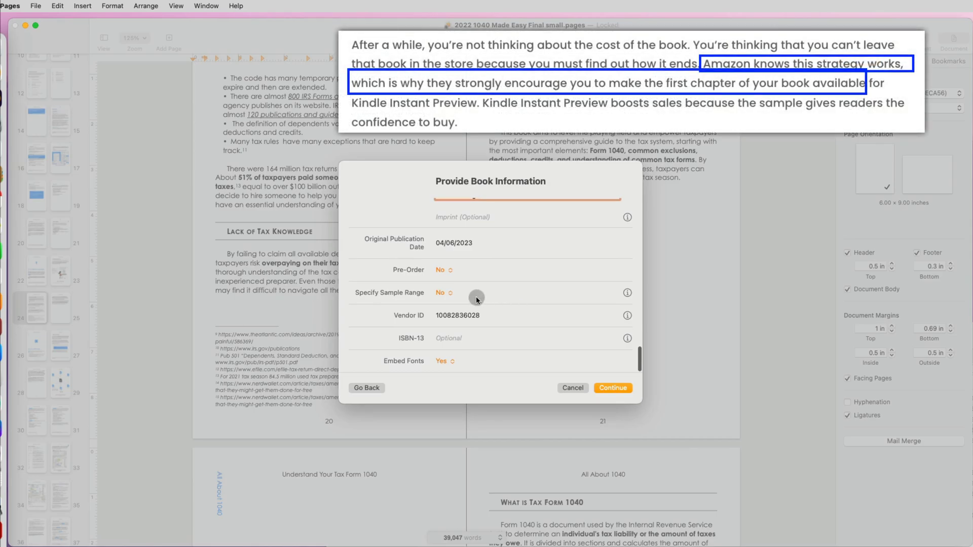
click(443, 292)
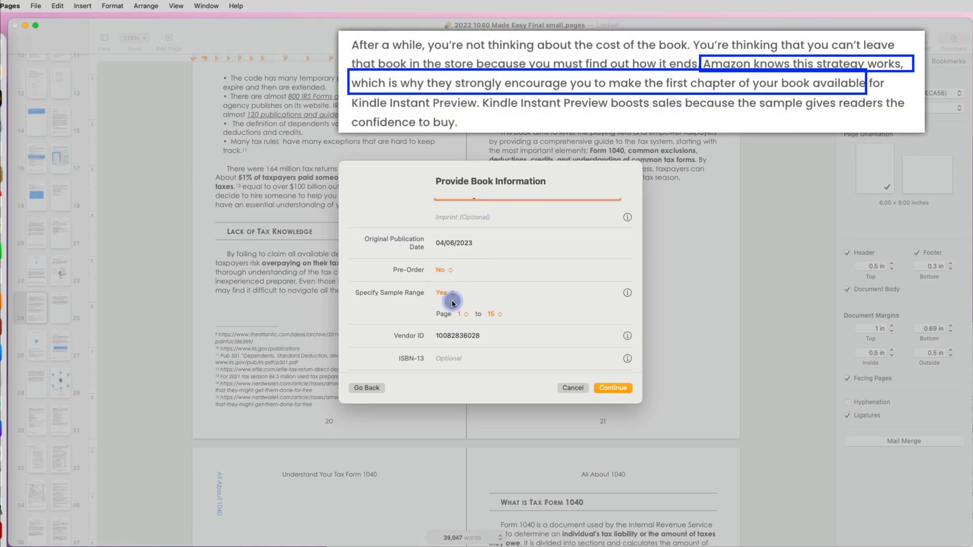
mouse_move(575, 302)
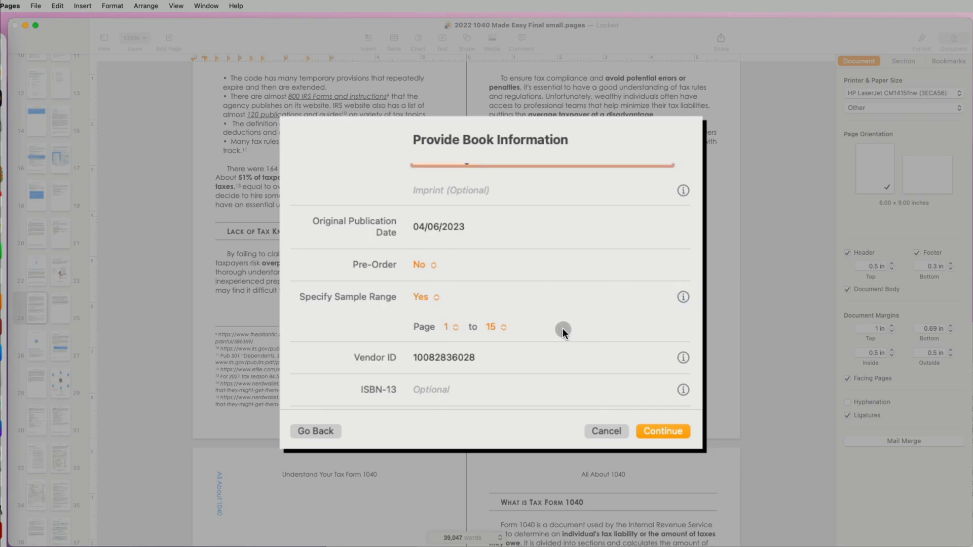
click(496, 327)
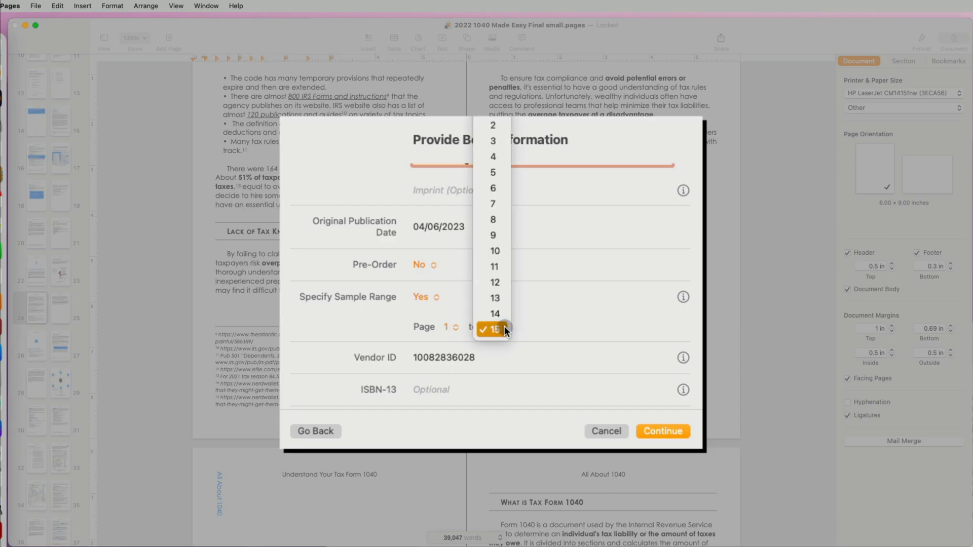
click(494, 328)
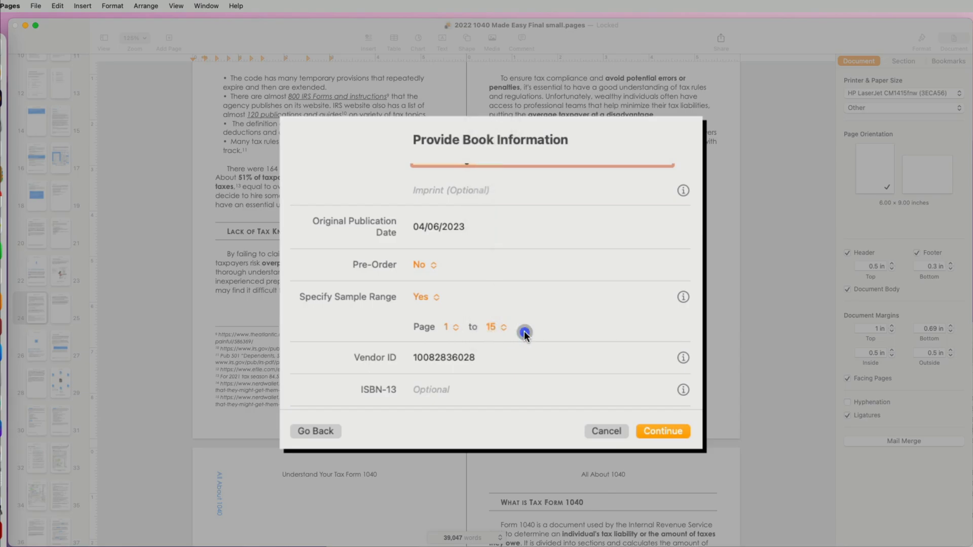
scroll(down, 3)
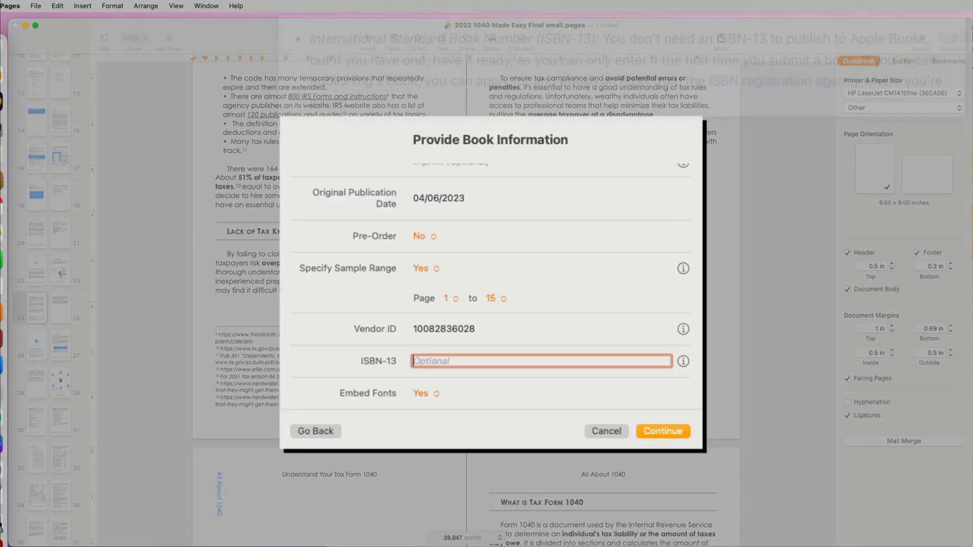
text(978-1-957518-03-9)
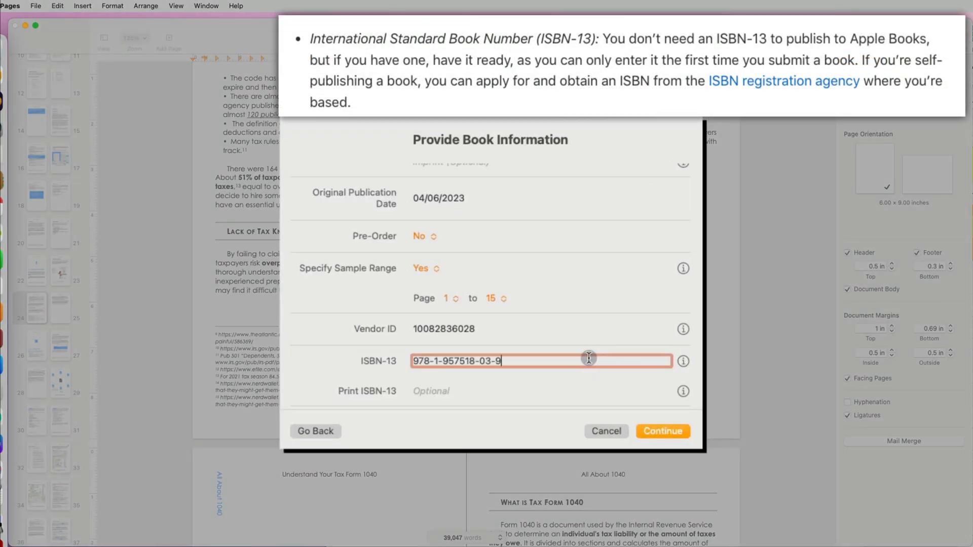
key(backspace)
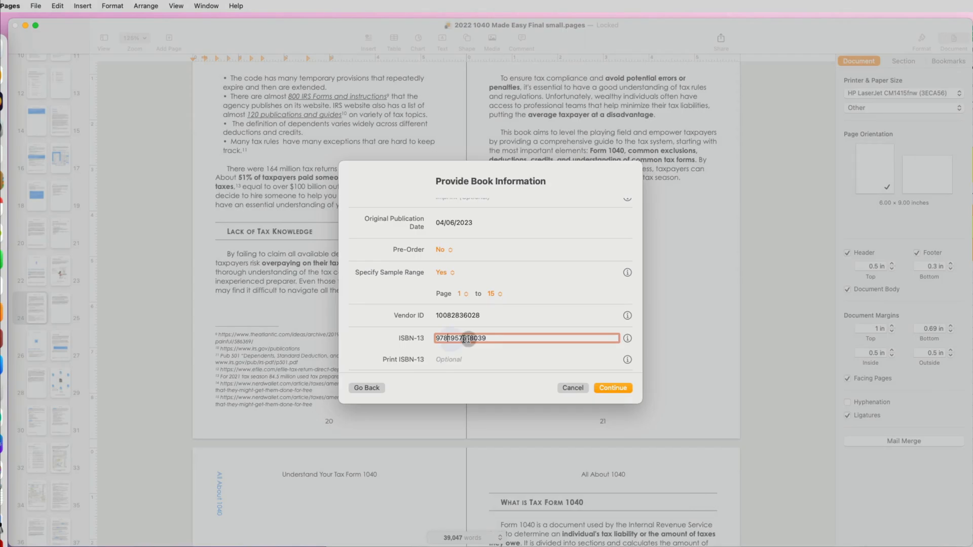
scroll(down, 3)
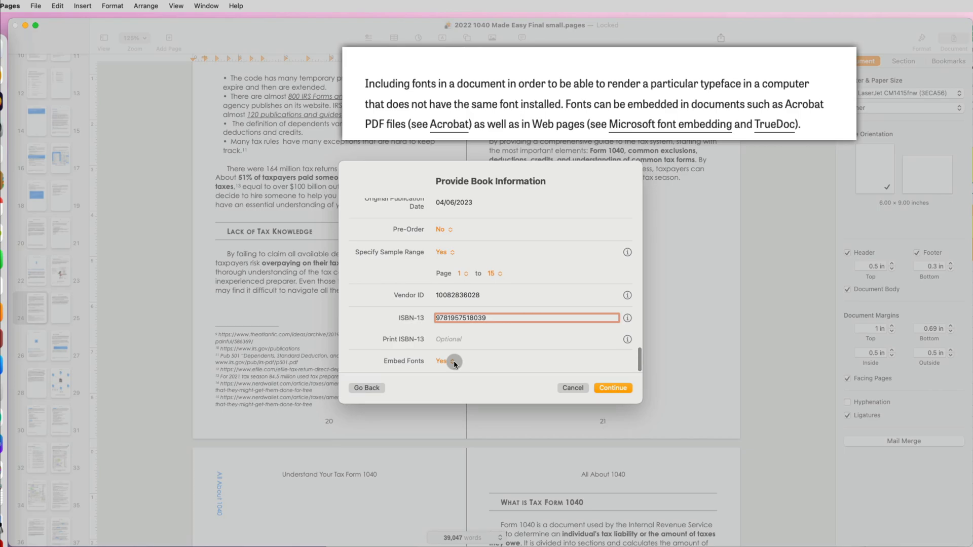
click(443, 361)
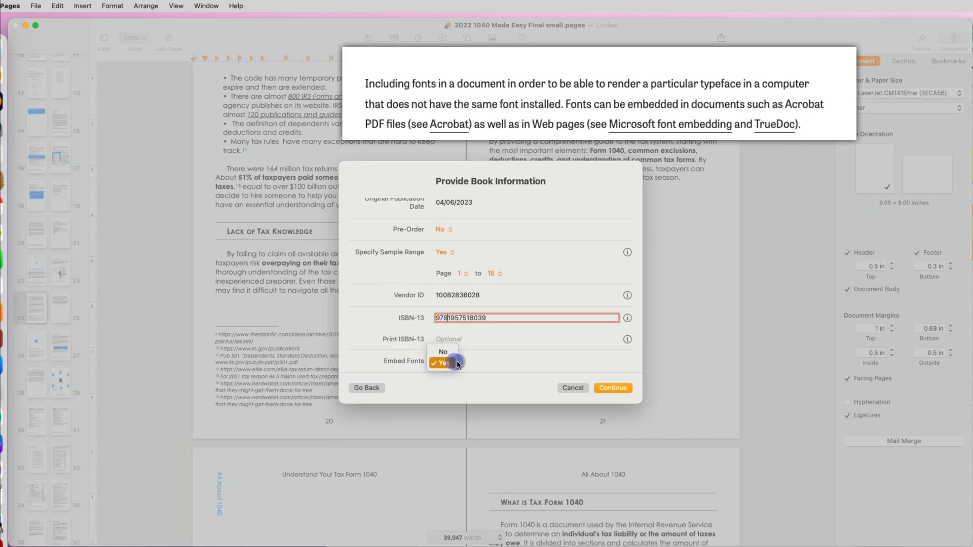
click(443, 363)
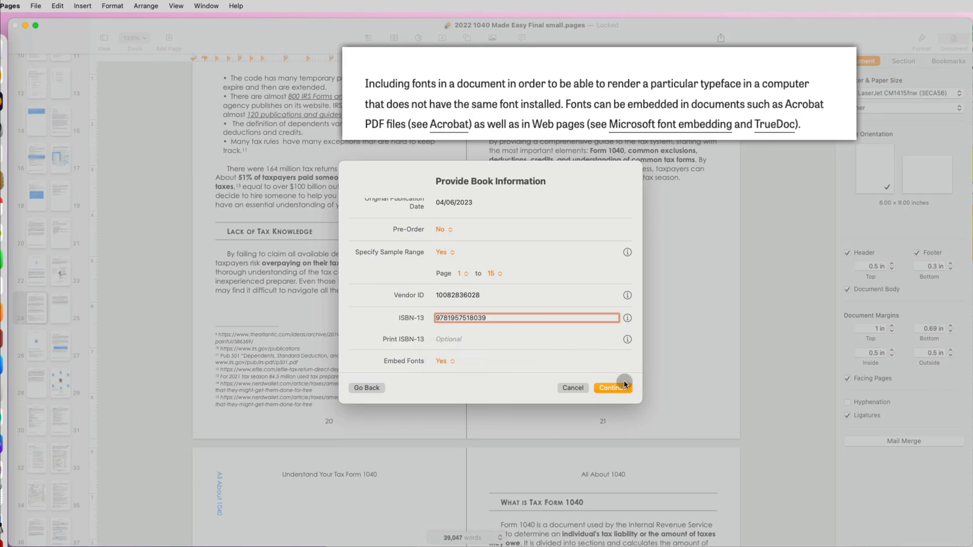
click(611, 388)
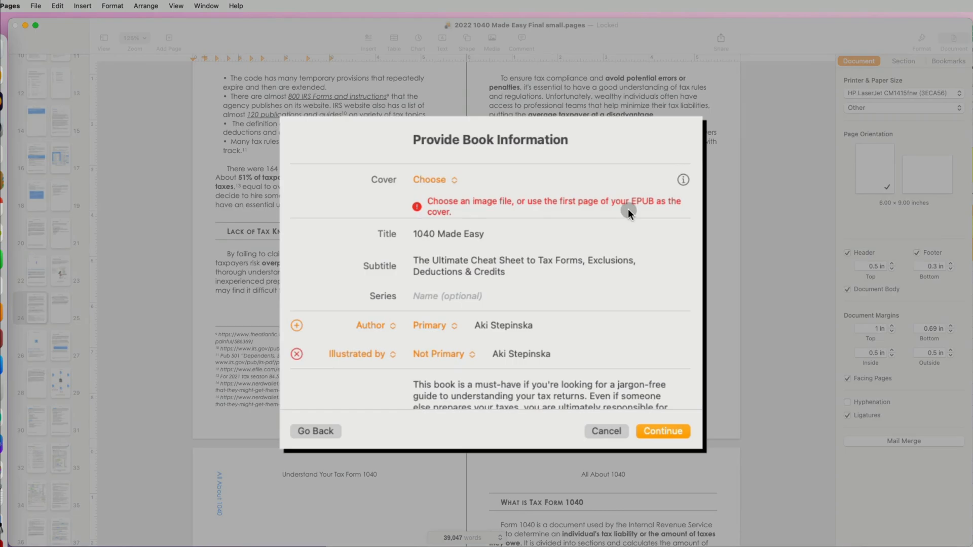
- Choose the 2022 Tax Book Form 1040 6x9 JPG as the cover and continue to the upload step
click(434, 180)
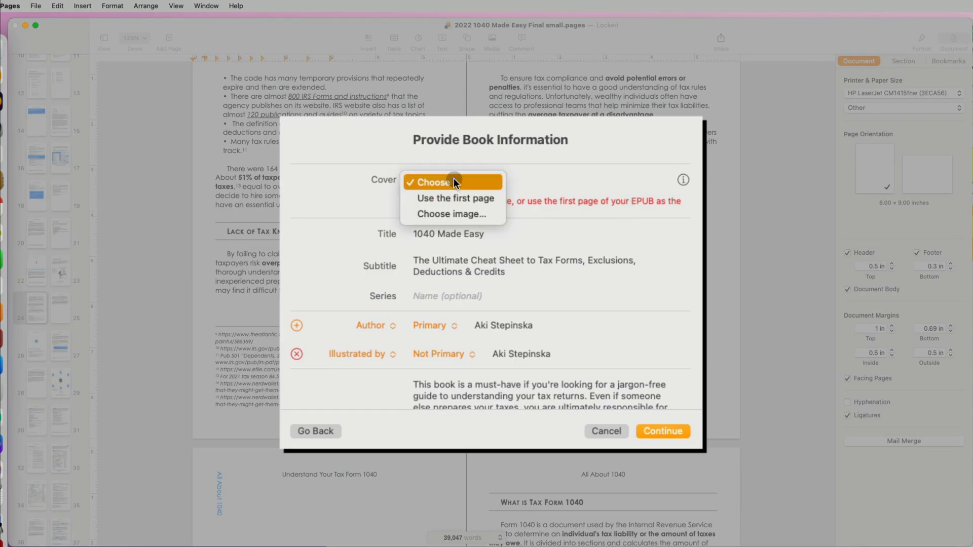
mouse_move(452, 214)
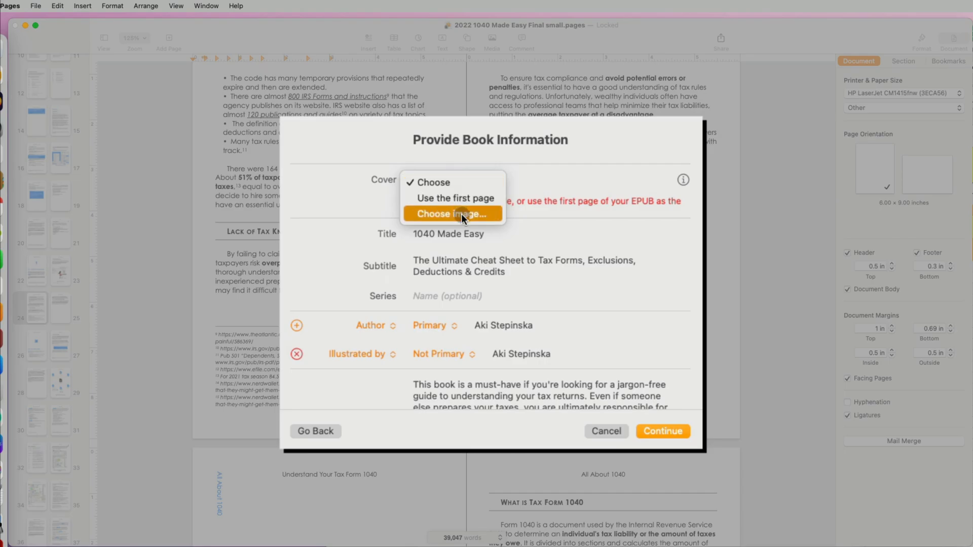
click(452, 214)
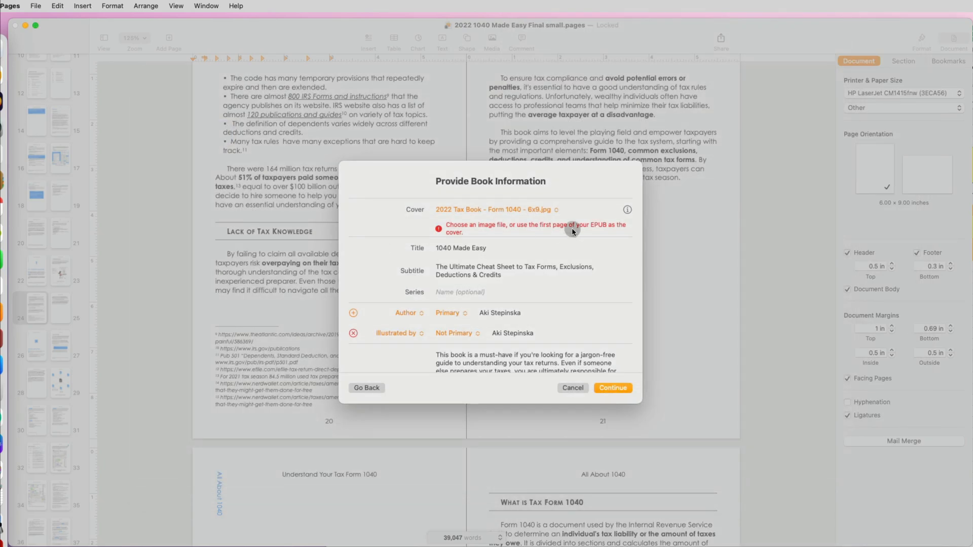
scroll(down, 3)
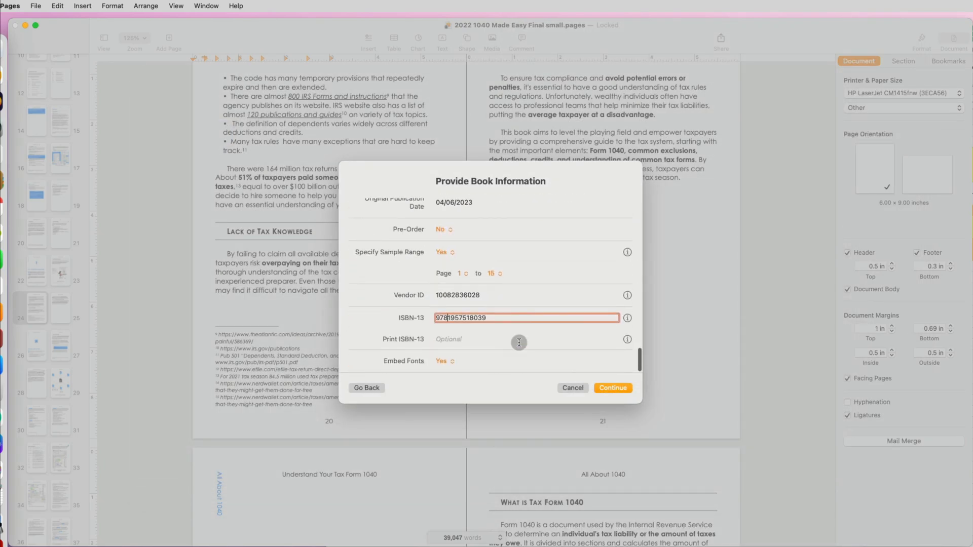
click(612, 388)
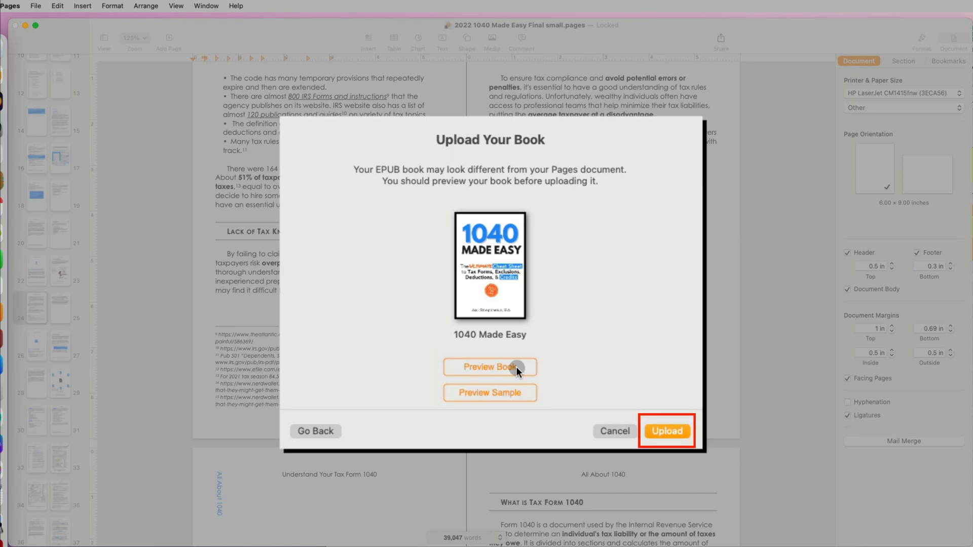
- Preview the exported 1040 Made Easy EPUB in Apple Books before uploading
click(667, 431)
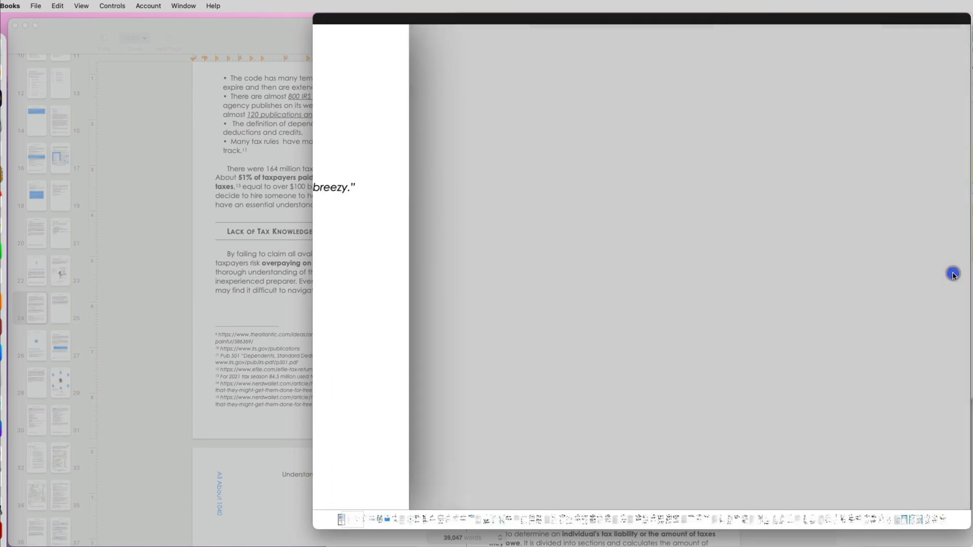
- Follow a footnote web link into the browser, then page back through the appendix in the Books preview
click(953, 275)
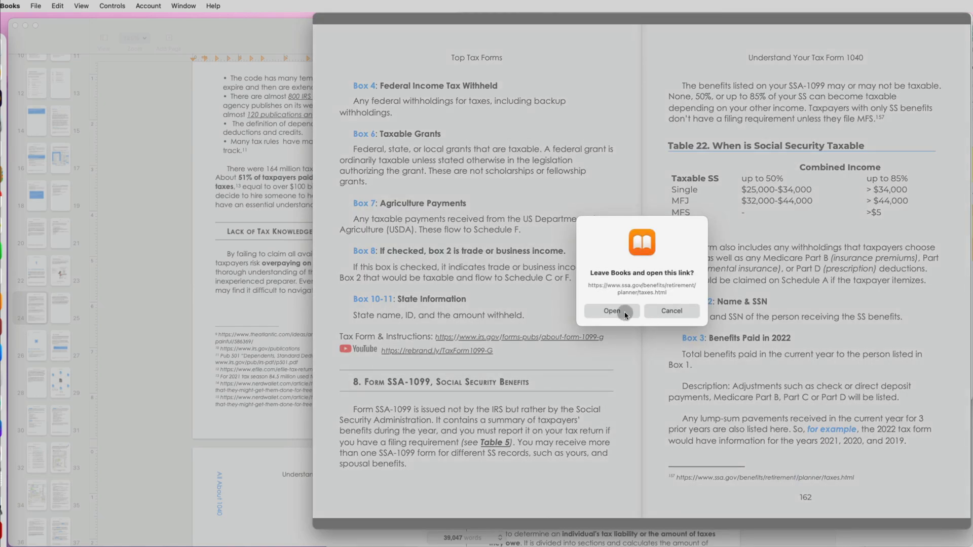
click(610, 311)
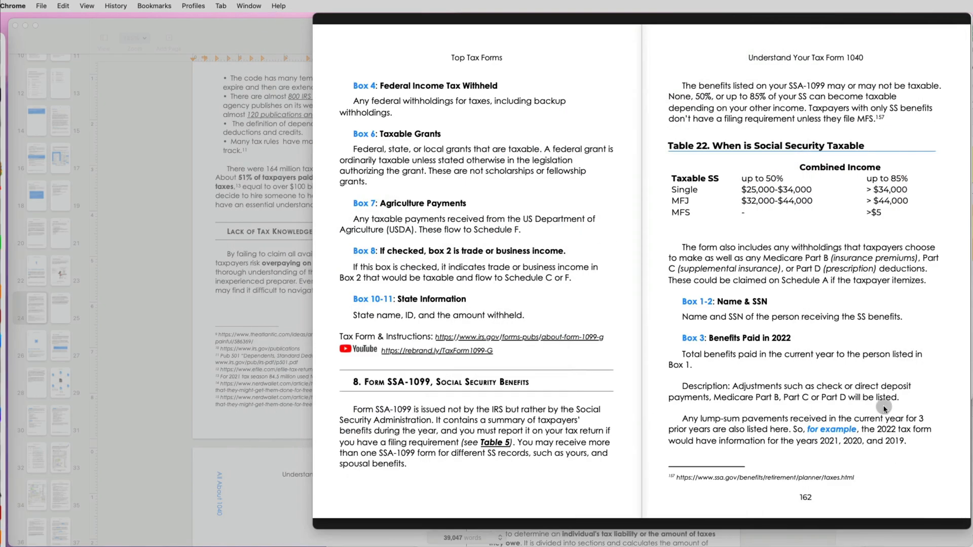
click(366, 25)
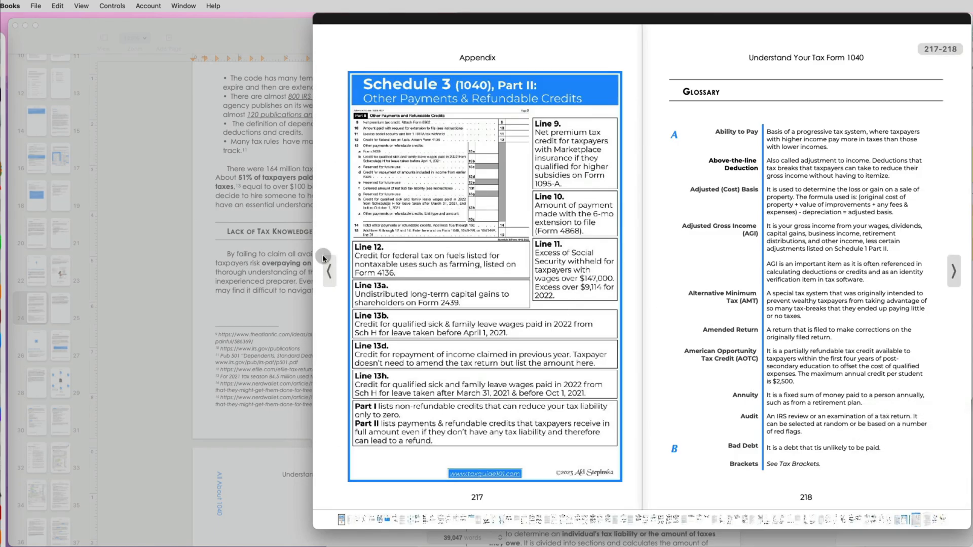
click(328, 271)
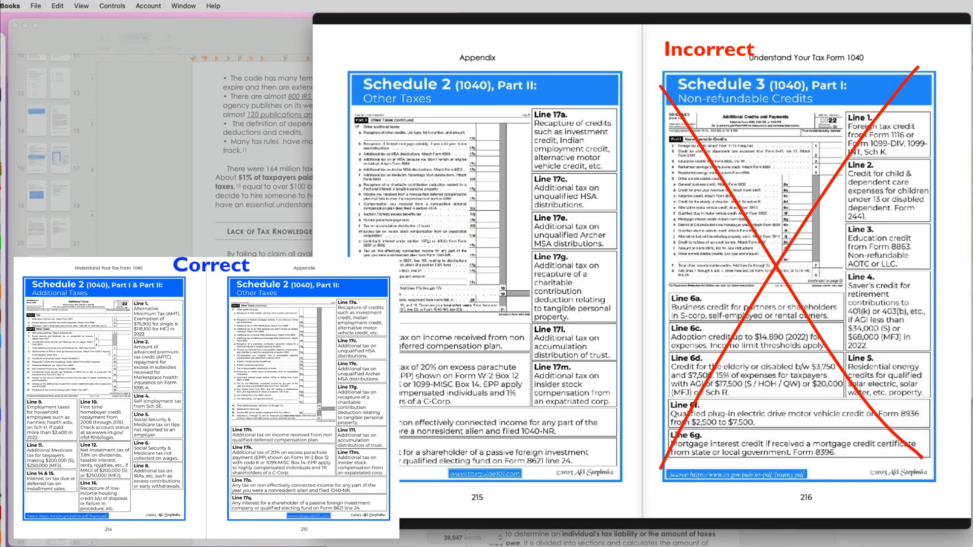
click(329, 271)
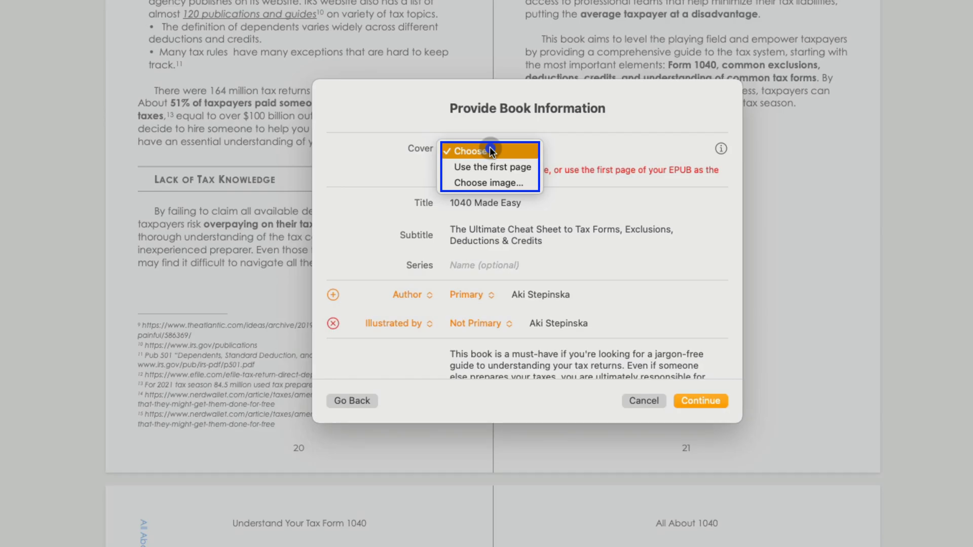
- Preview 1040 Made Easy again in Books, turn a few pages and show all pages as thumbnails
click(700, 402)
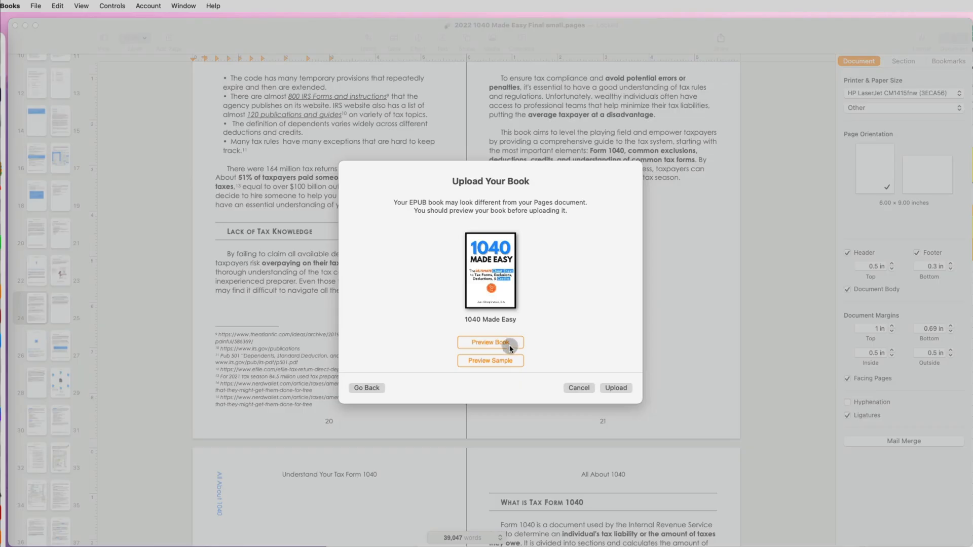
click(490, 342)
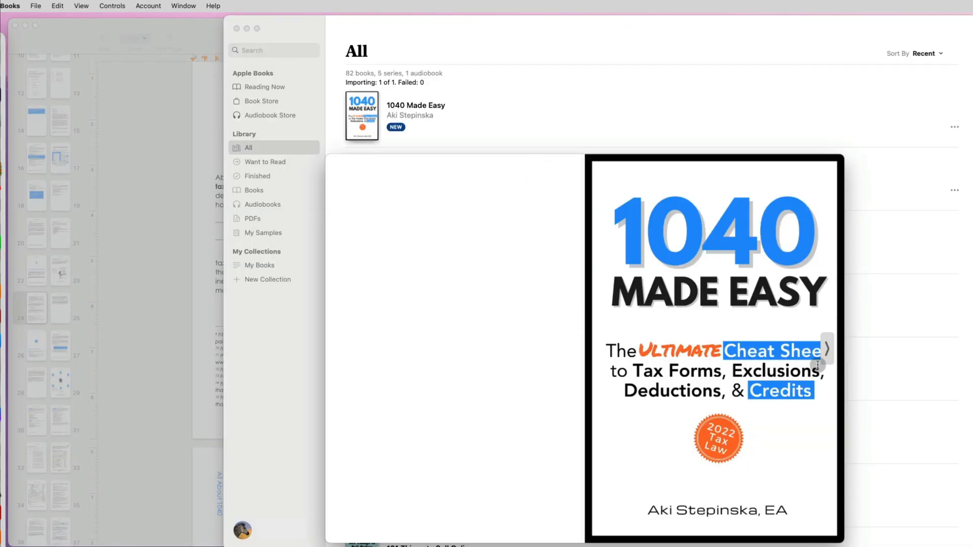
click(827, 349)
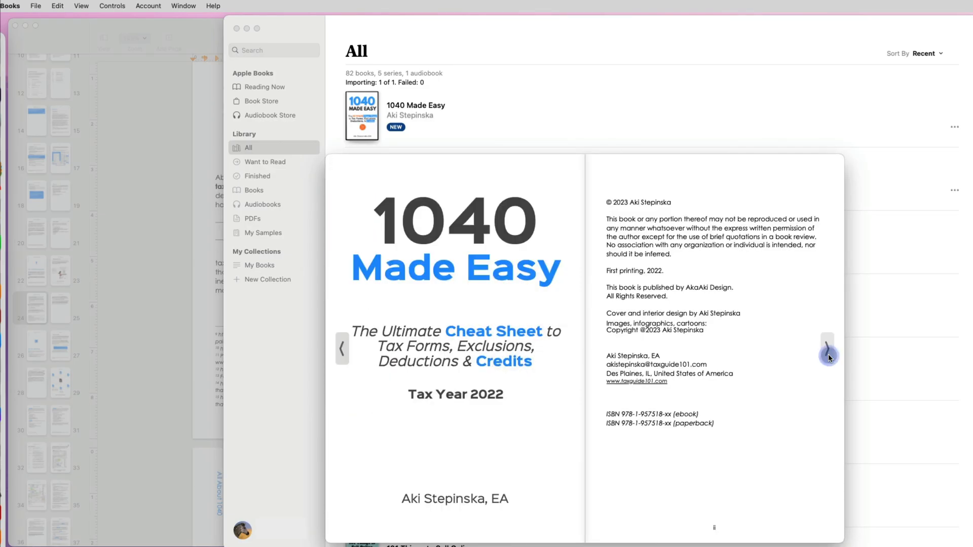
click(828, 353)
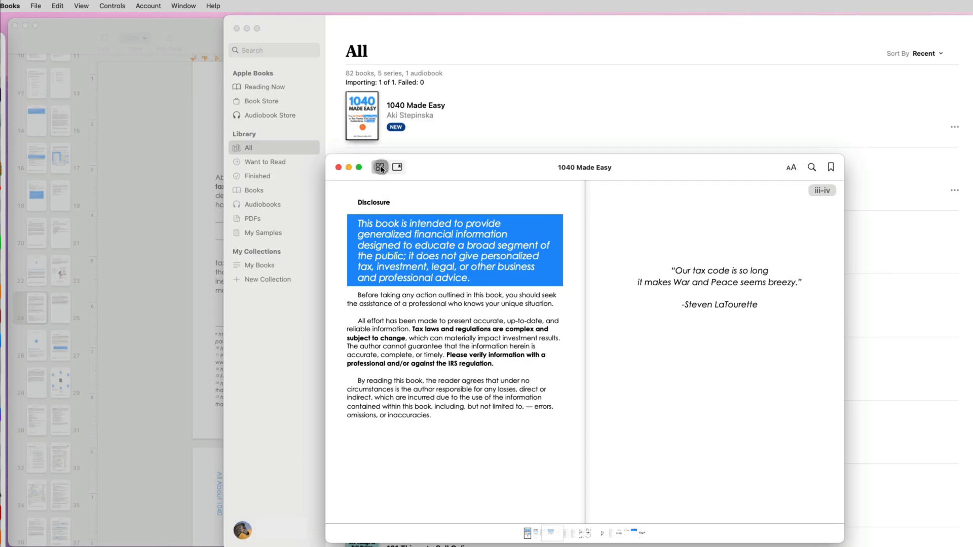
click(379, 167)
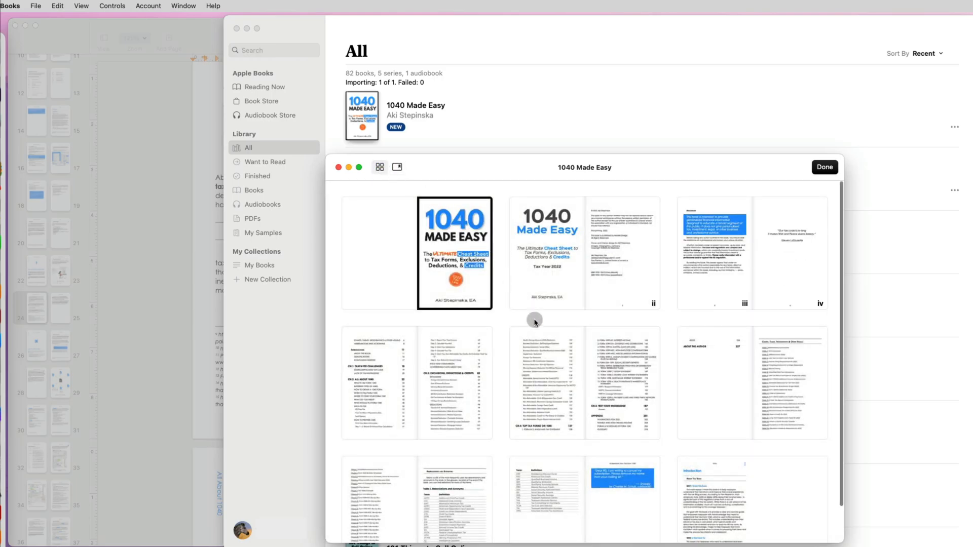
mouse_move(420, 173)
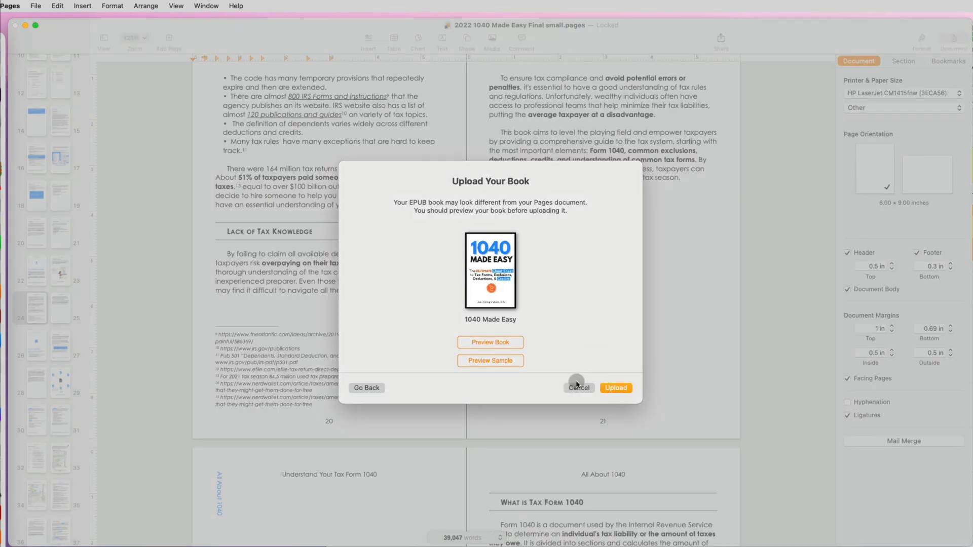
mouse_move(818, 303)
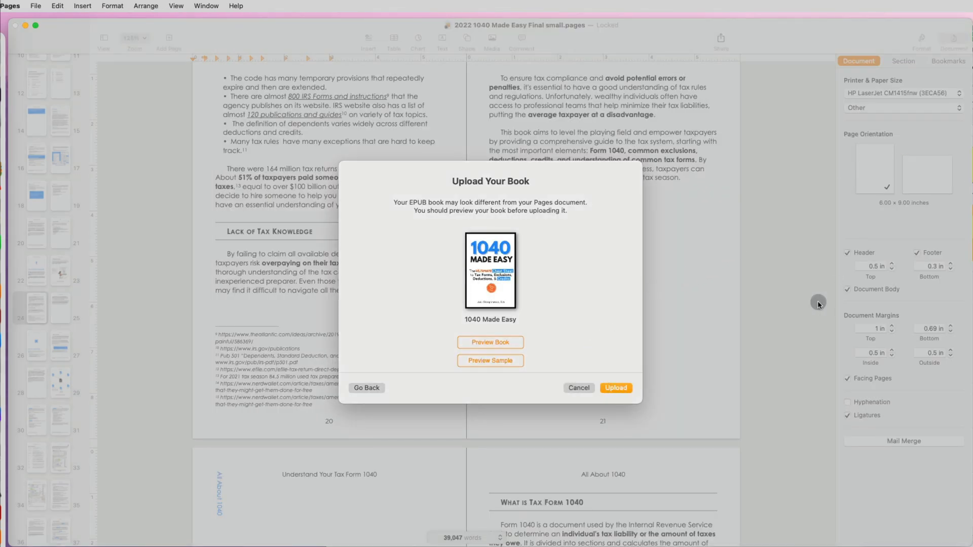
- Go back from the Upload Your Book dialog to the book information form in Pages
click(366, 389)
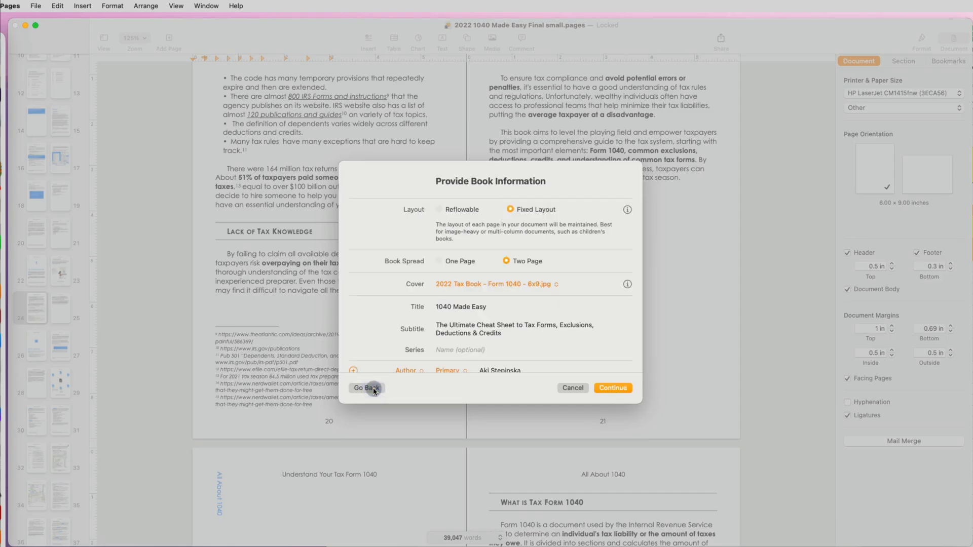
mouse_move(818, 205)
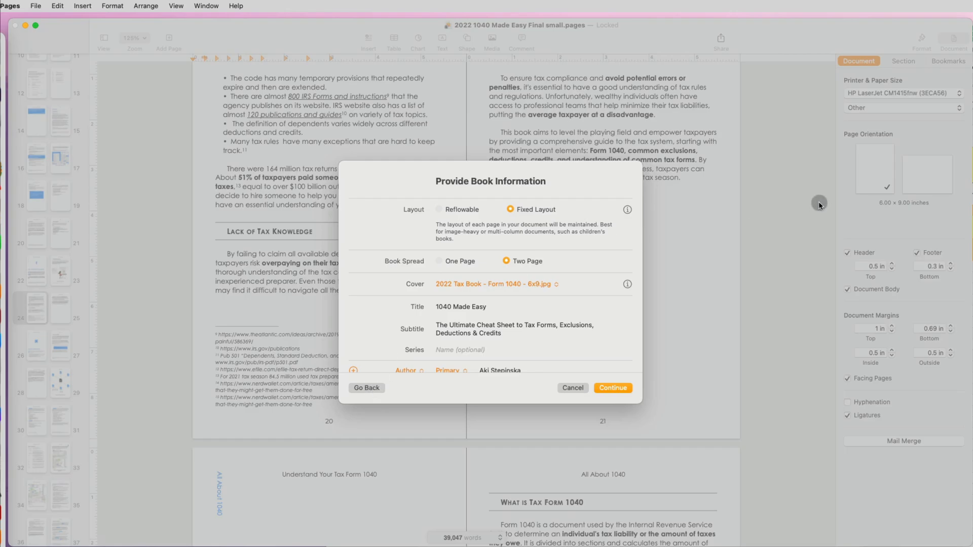